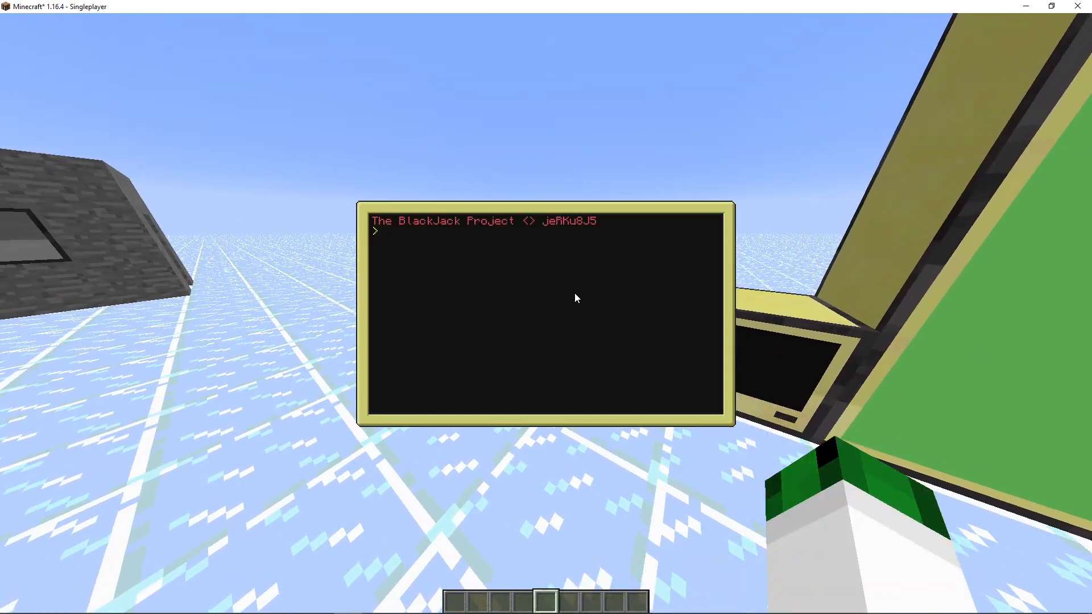
- Play the blackjack program to a tie with hit and stand, then rerun 21 counting the Ace as 11
text(wget)
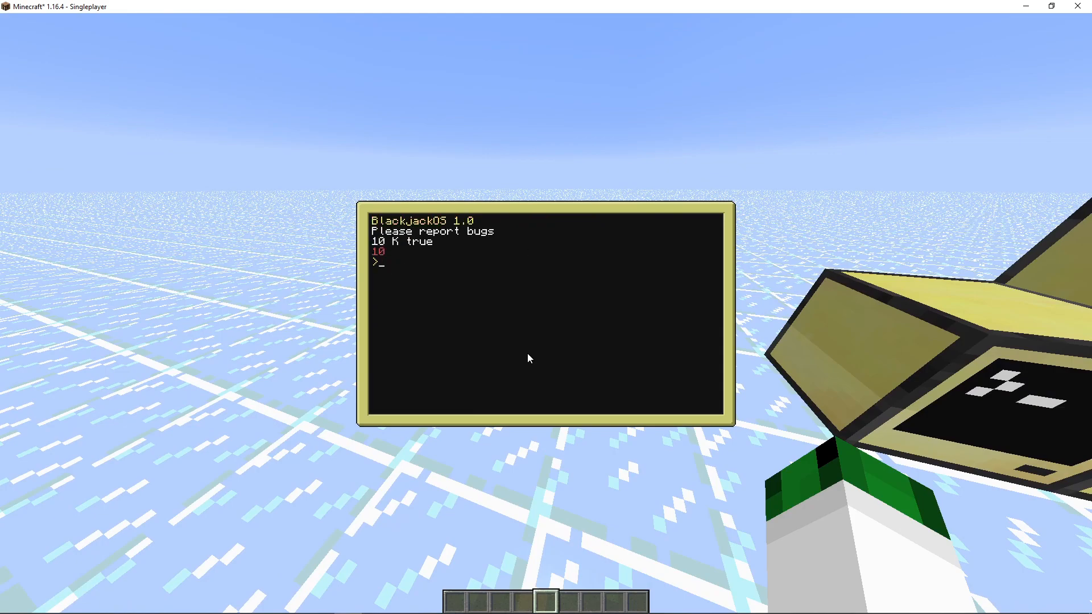
mouse_move(382, 270)
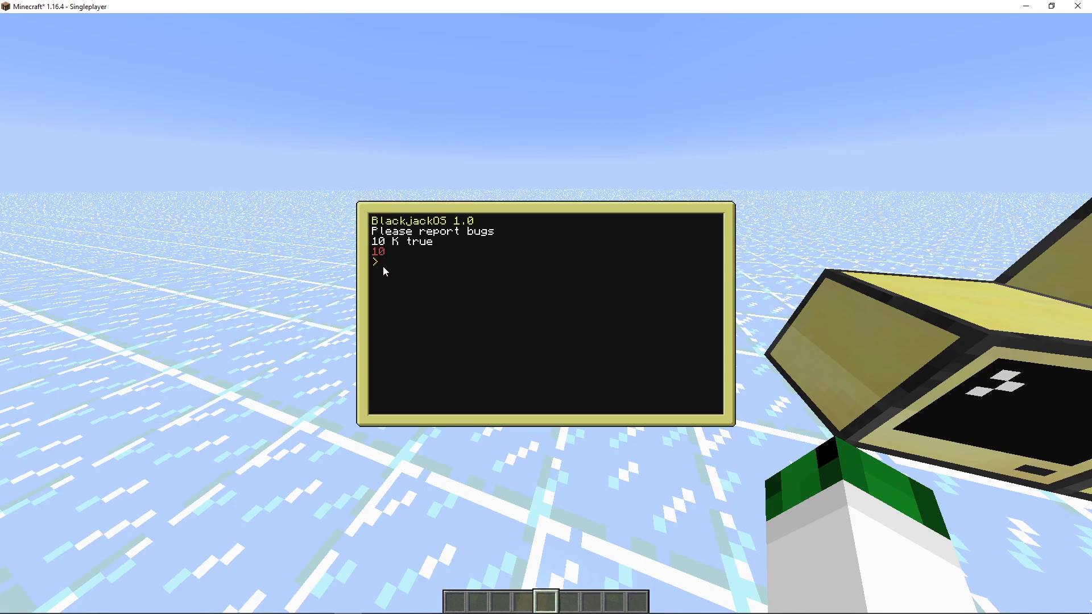
text(hit)
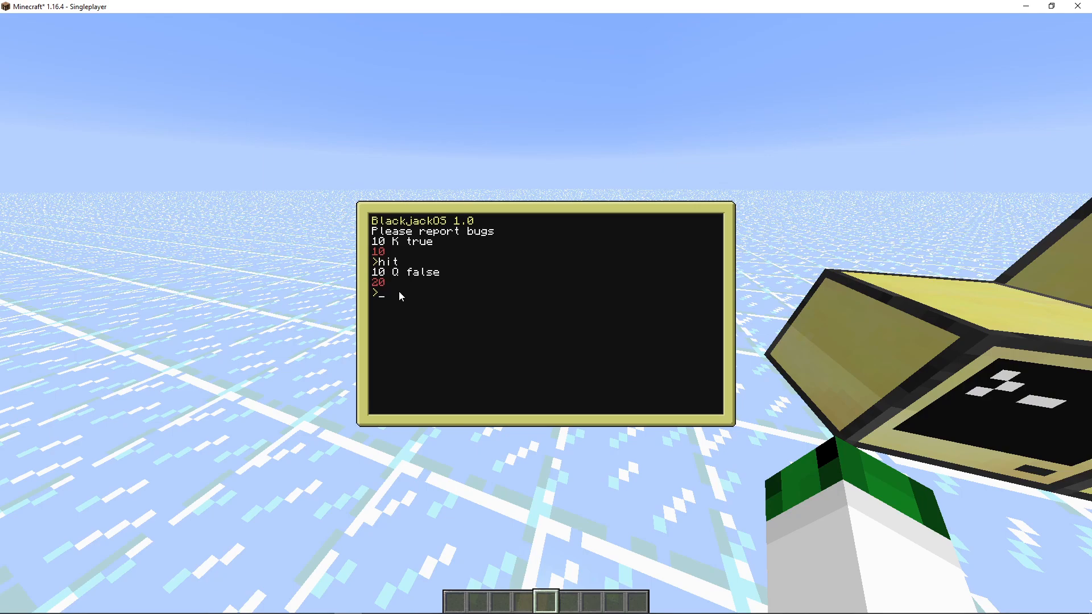
text(stand)
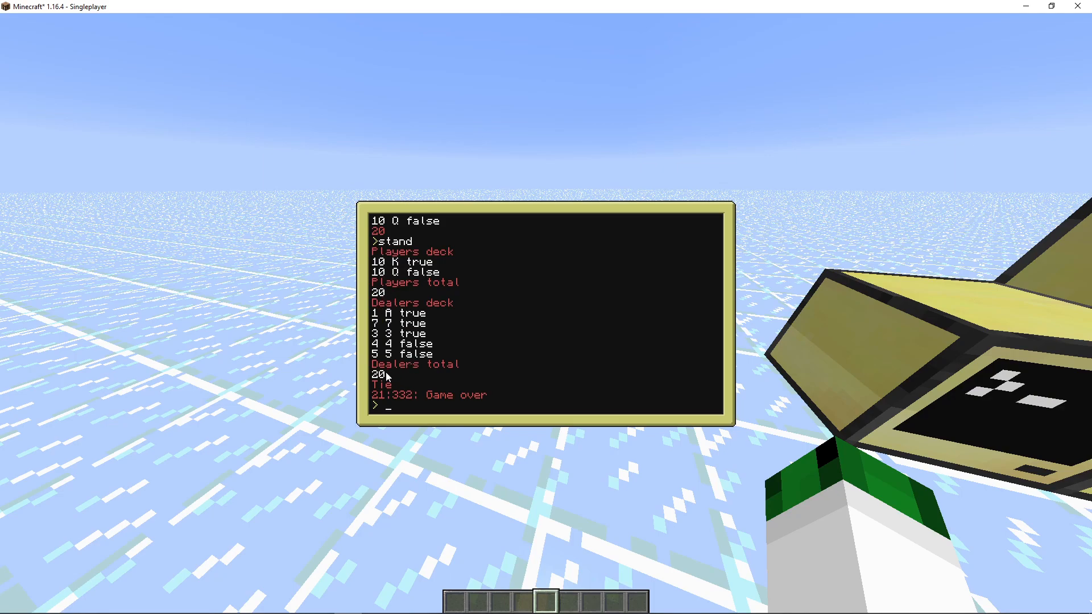
mouse_move(384, 408)
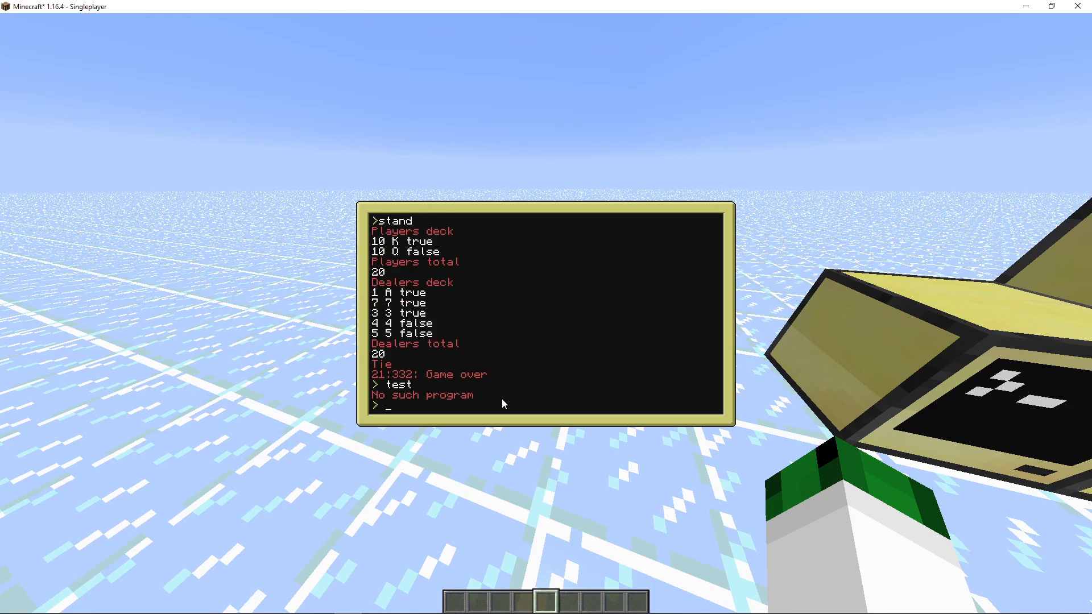
text(21)
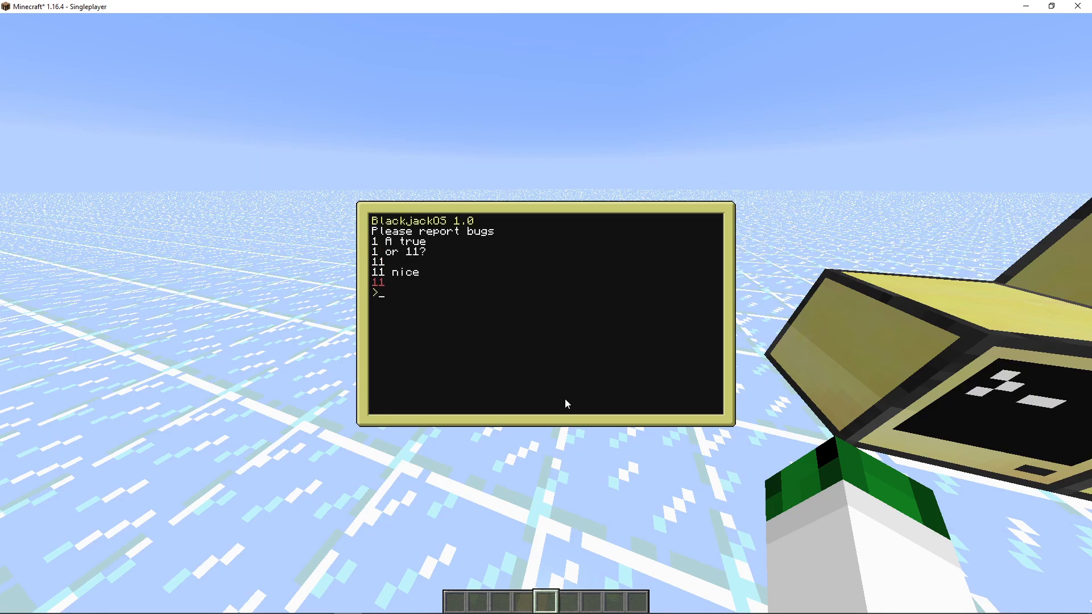
- Hit twice, count the new Ace as 1 and stand, losing 13 against the dealer's 17
text(s)
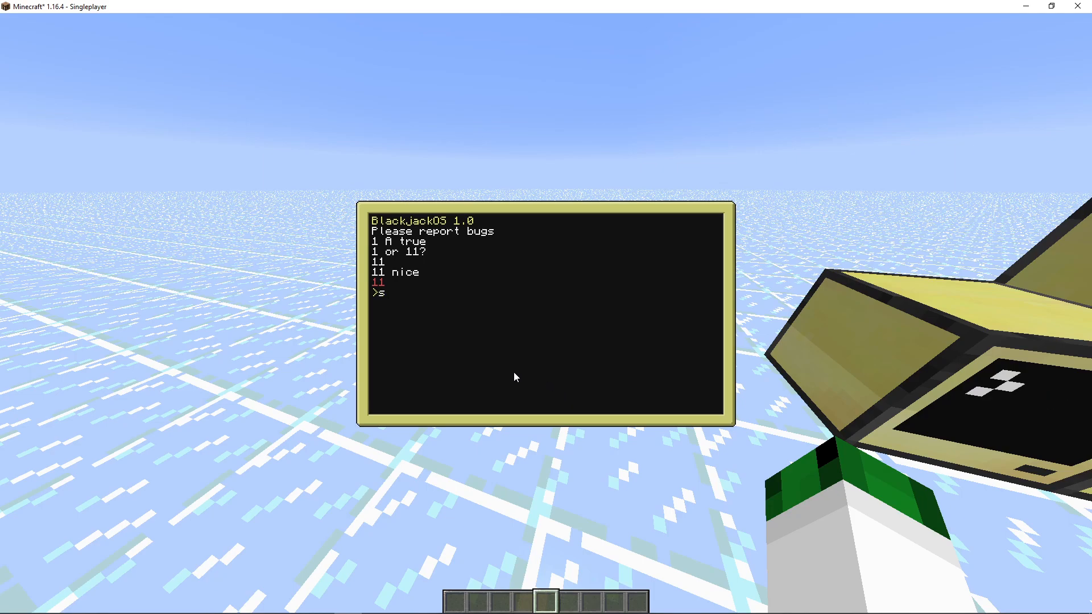
text(hit)
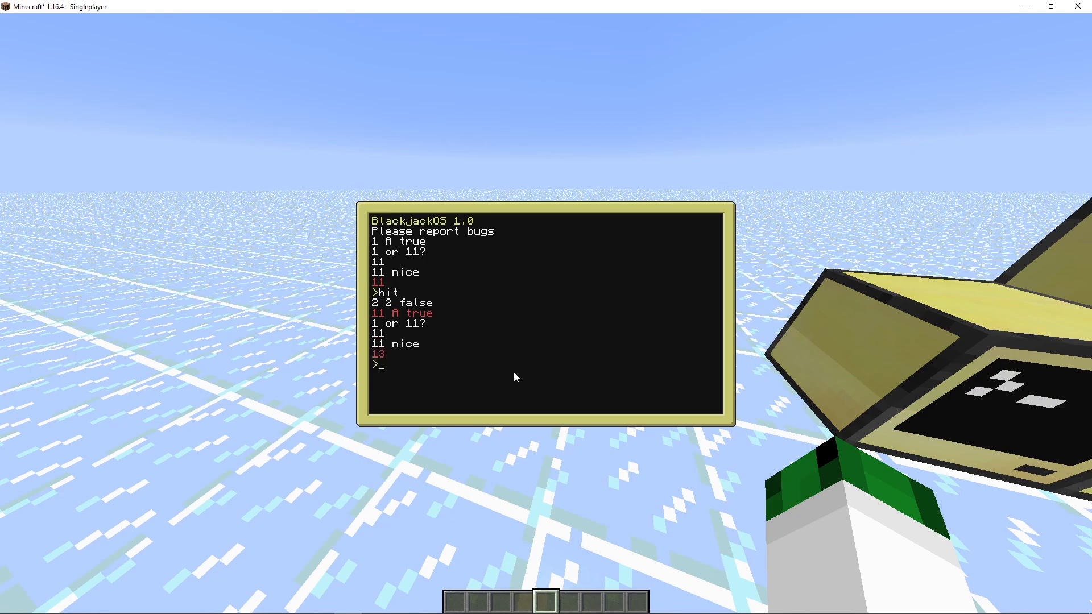
text(hit)
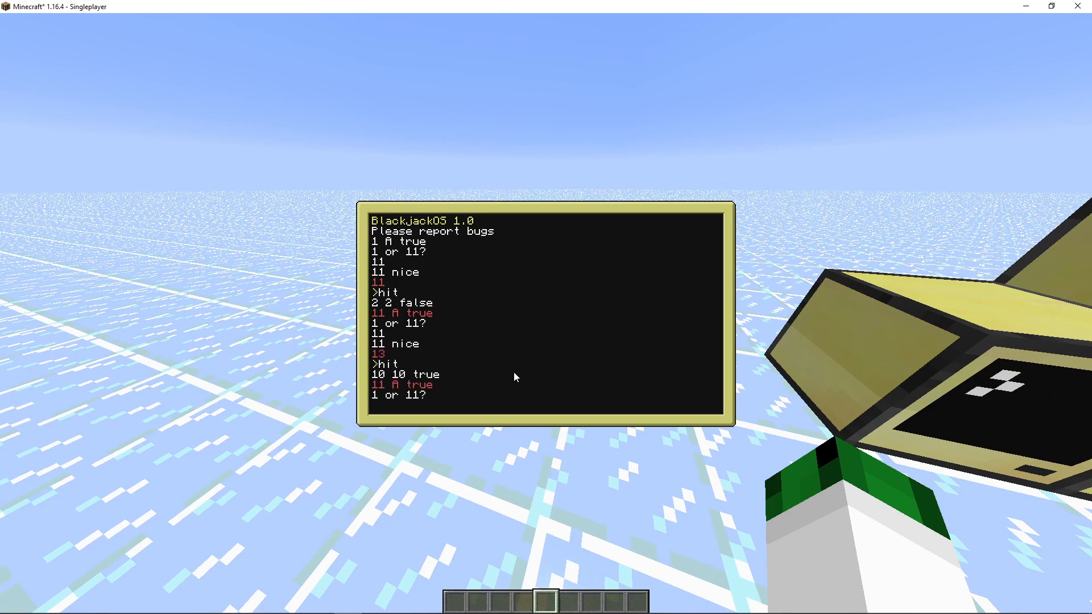
text(1)
text(stand)
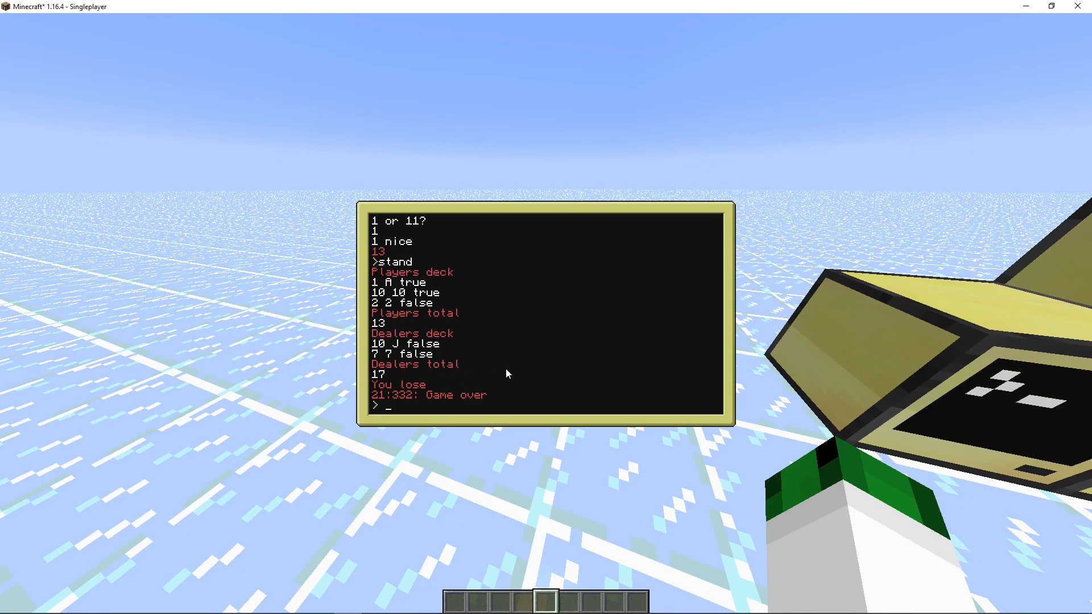
text(edit)
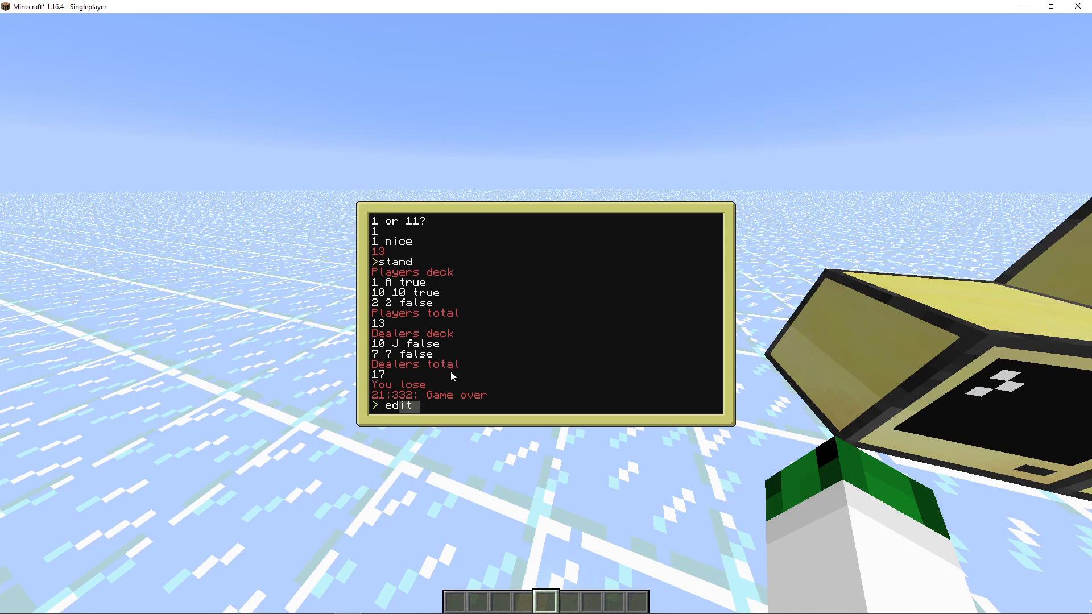
- Open the 21 script with edit and scroll through its setup, card-dealing and main game loop sections
text(21)
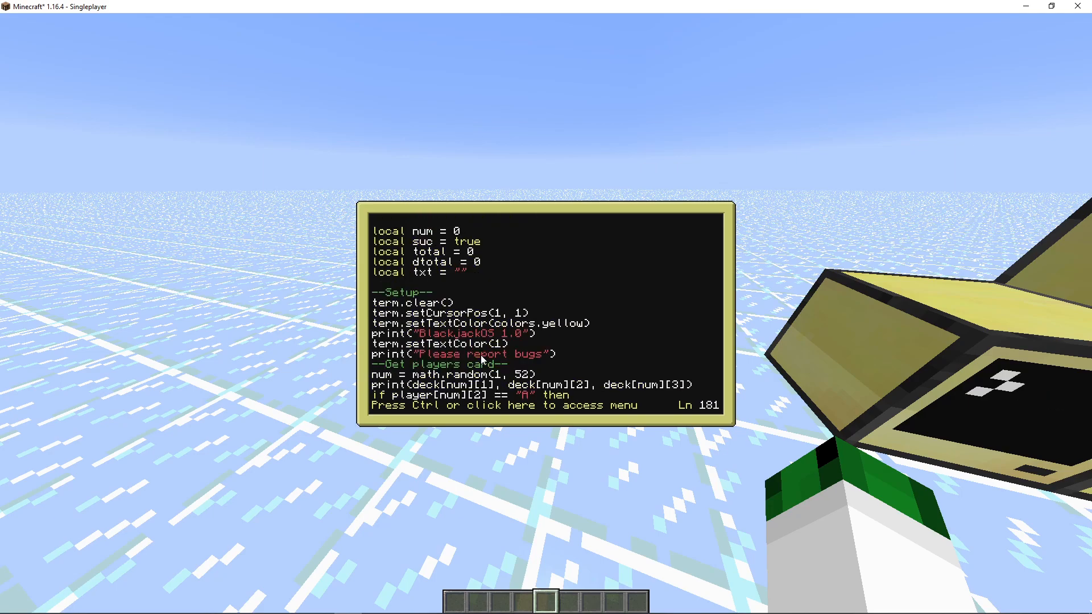
scroll(down, 3)
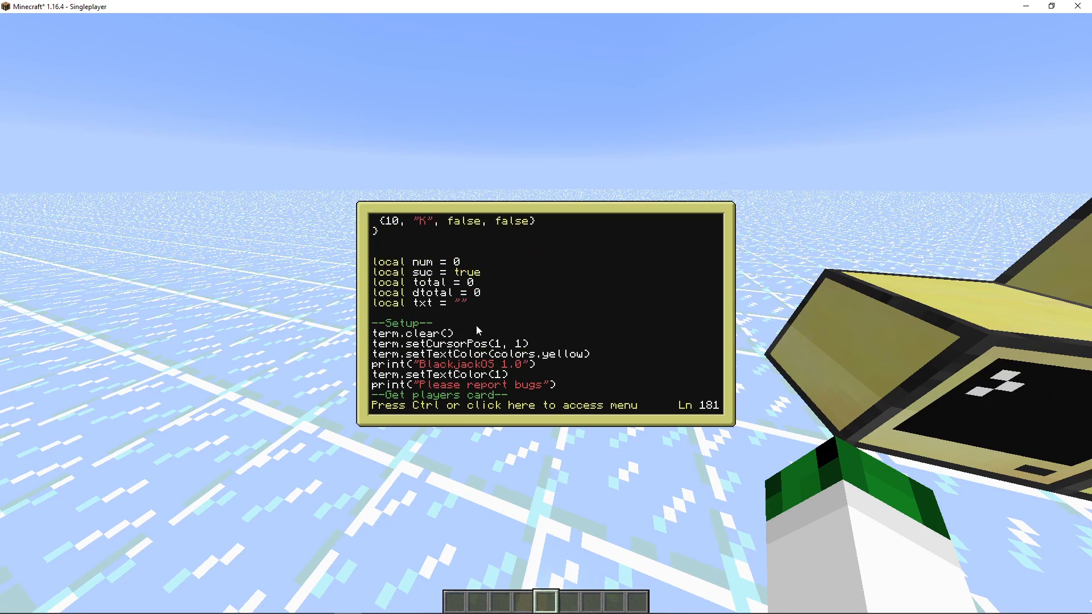
mouse_move(398, 346)
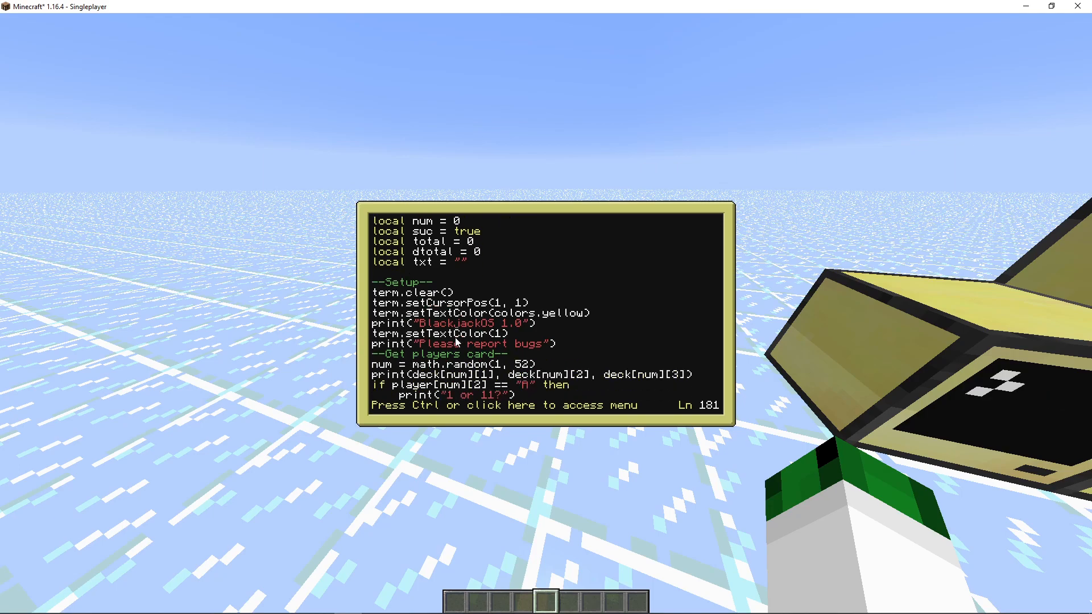
scroll(down, 3)
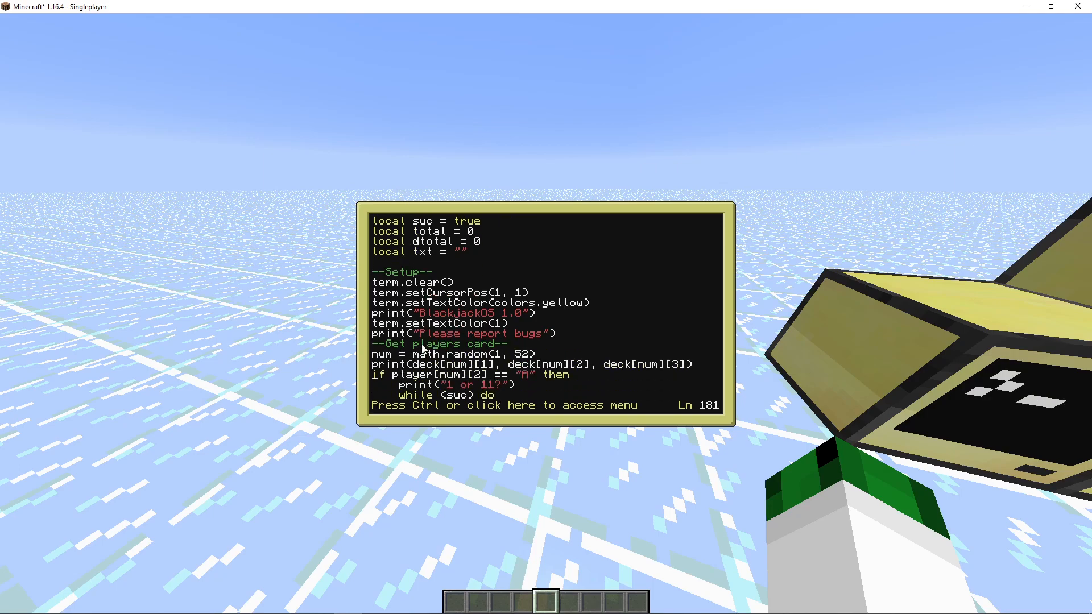
scroll(down, 3)
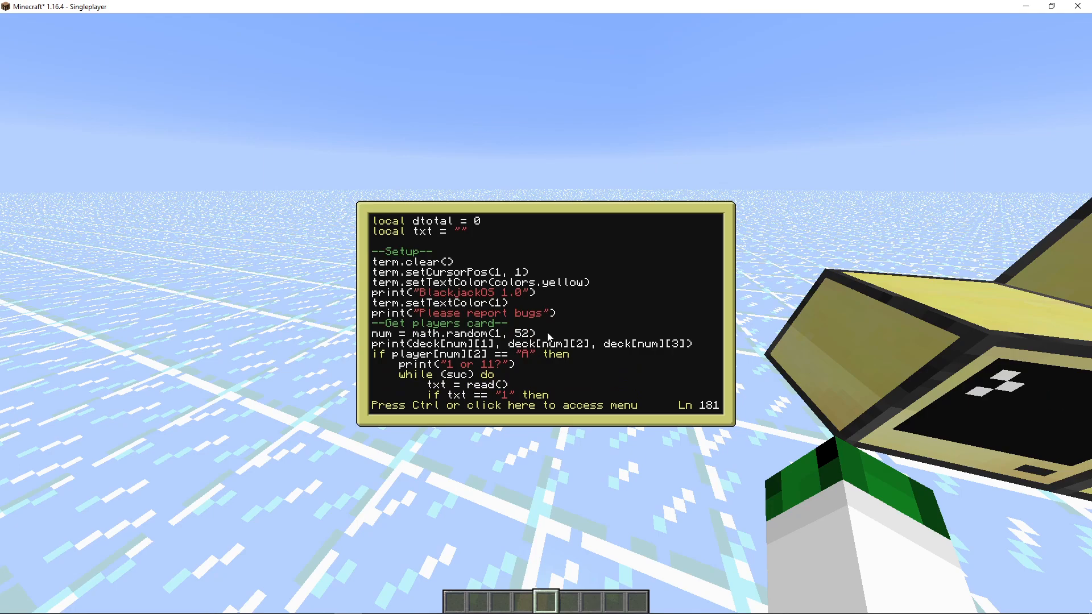
scroll(down, 3)
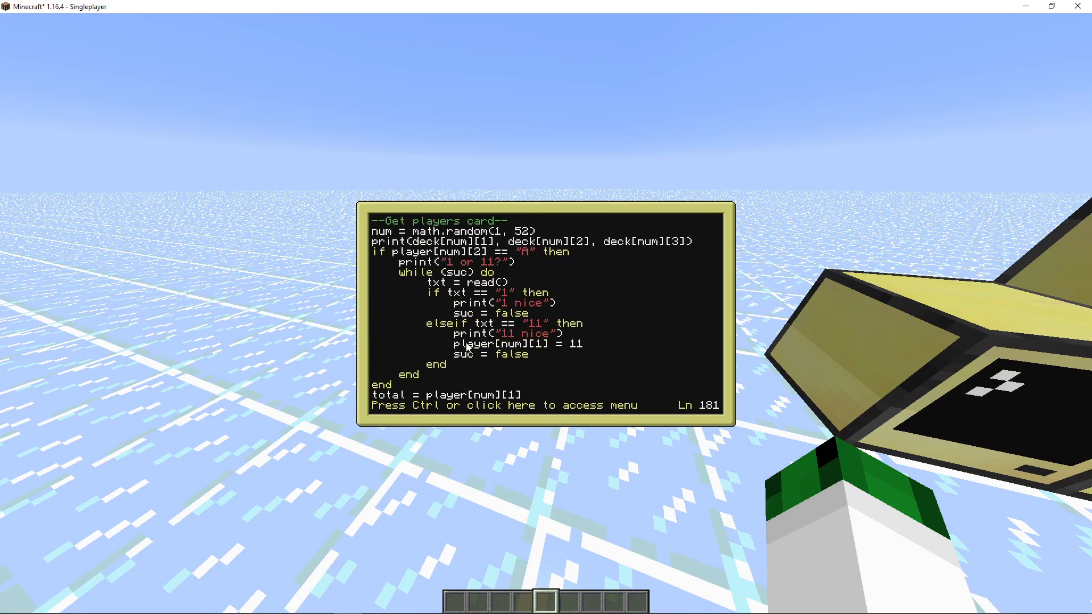
scroll(down, 3)
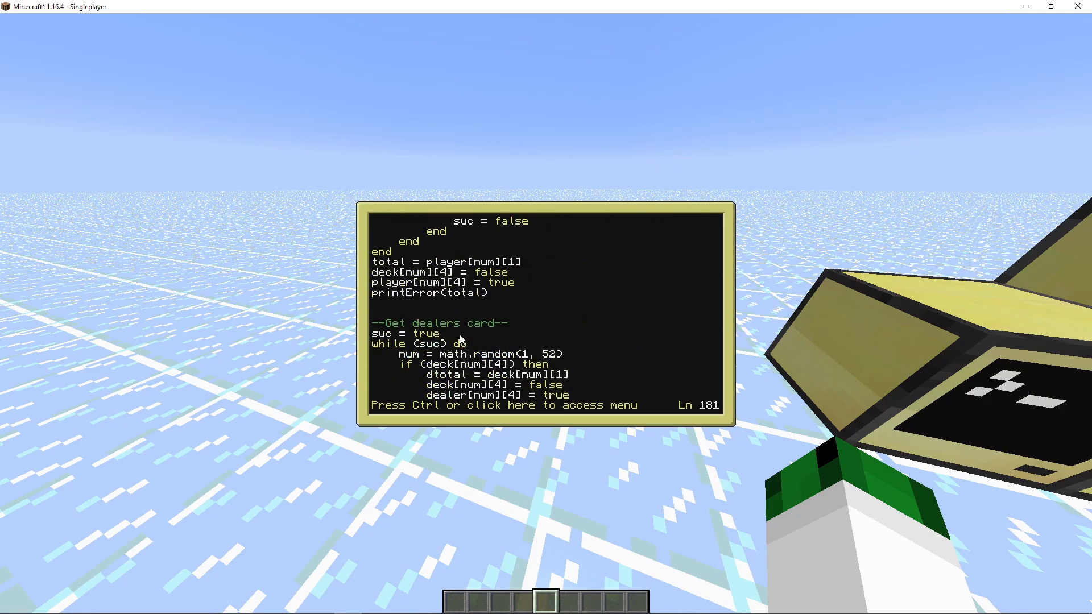
scroll(down, 3)
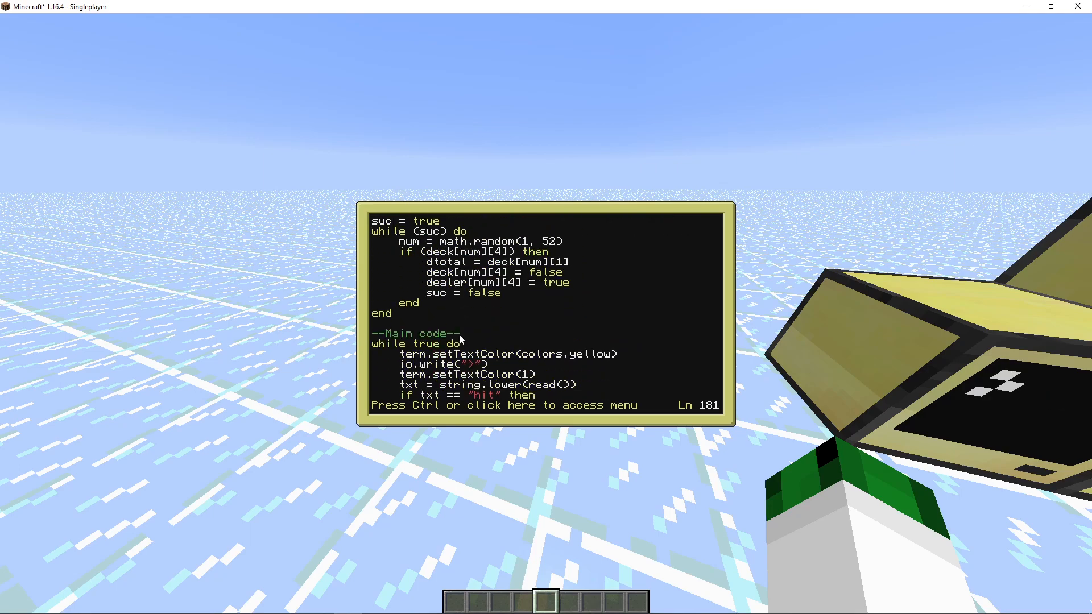
scroll(up, 3)
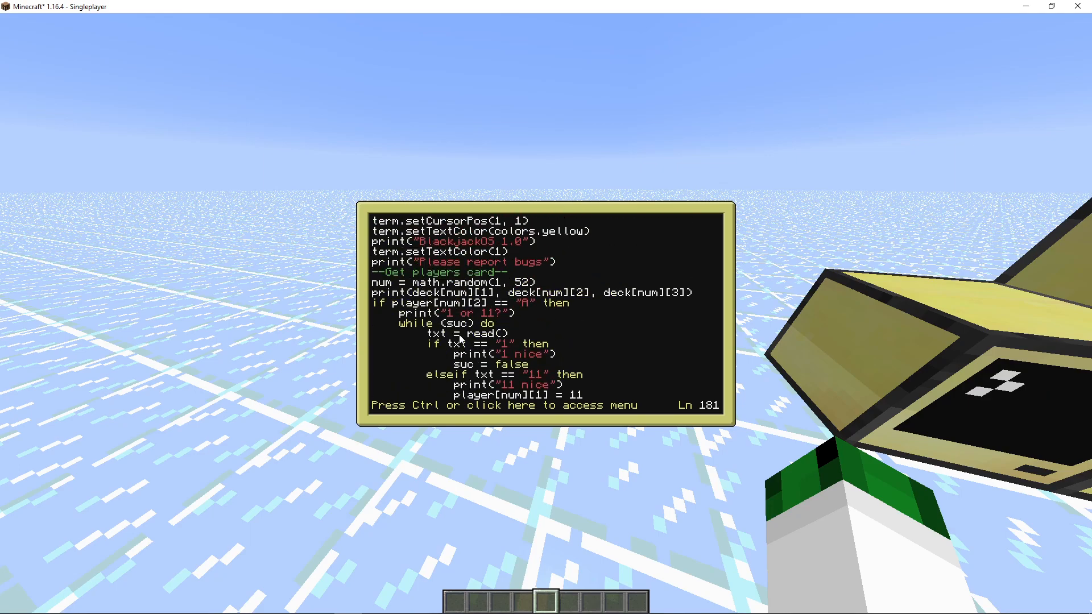
scroll(down, 3)
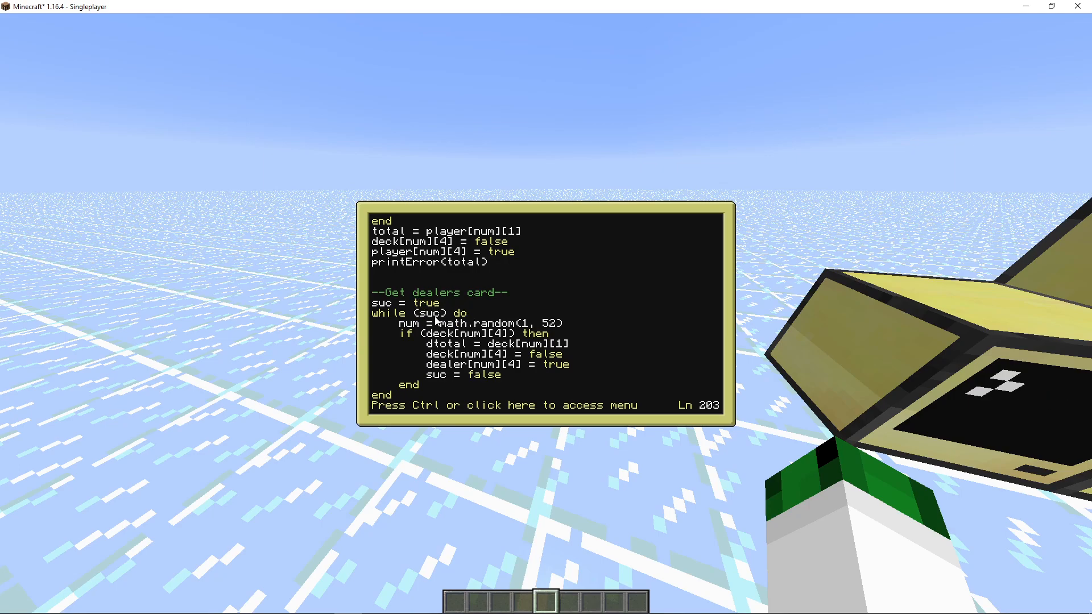
mouse_move(432, 376)
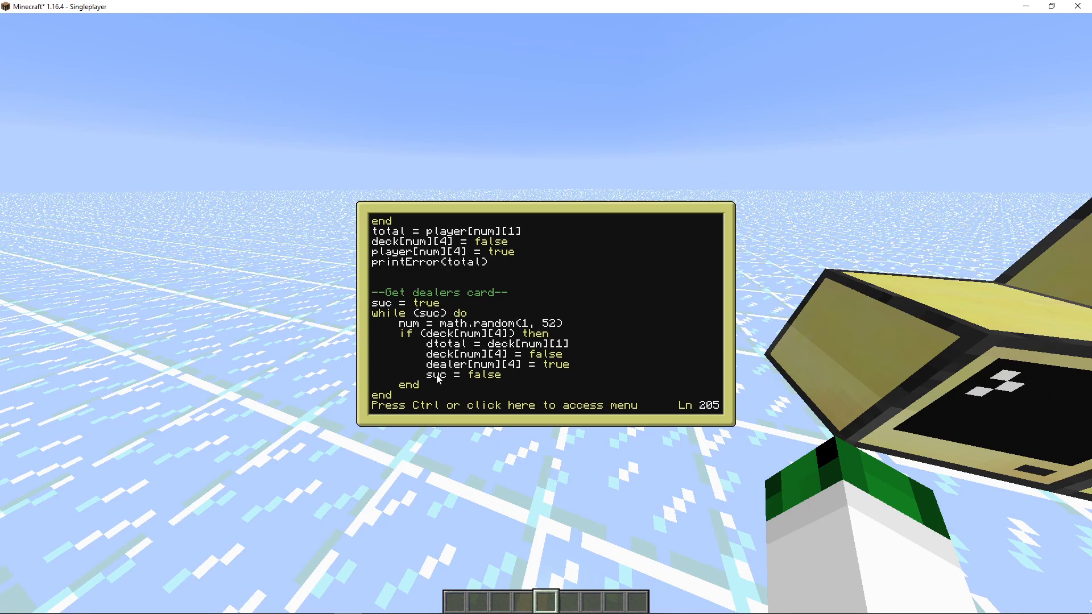
mouse_move(414, 307)
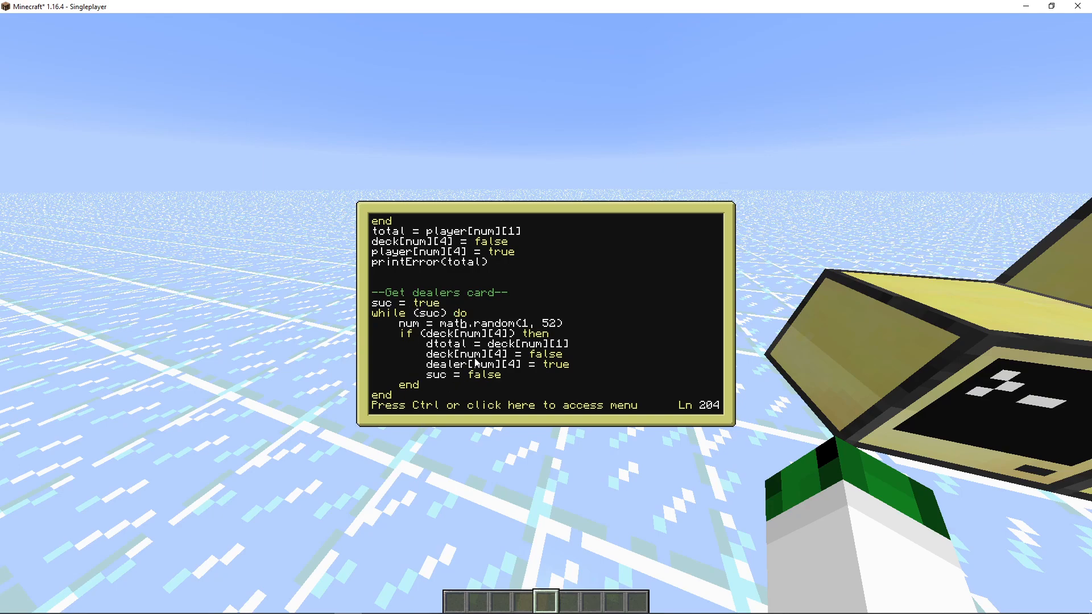
scroll(down, 3)
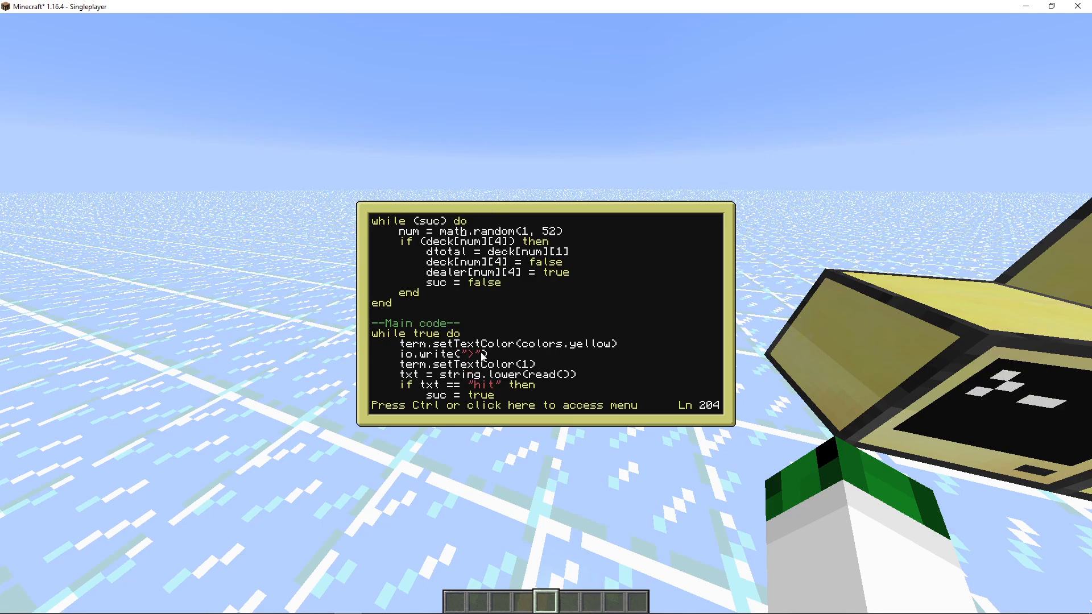
scroll(down, 3)
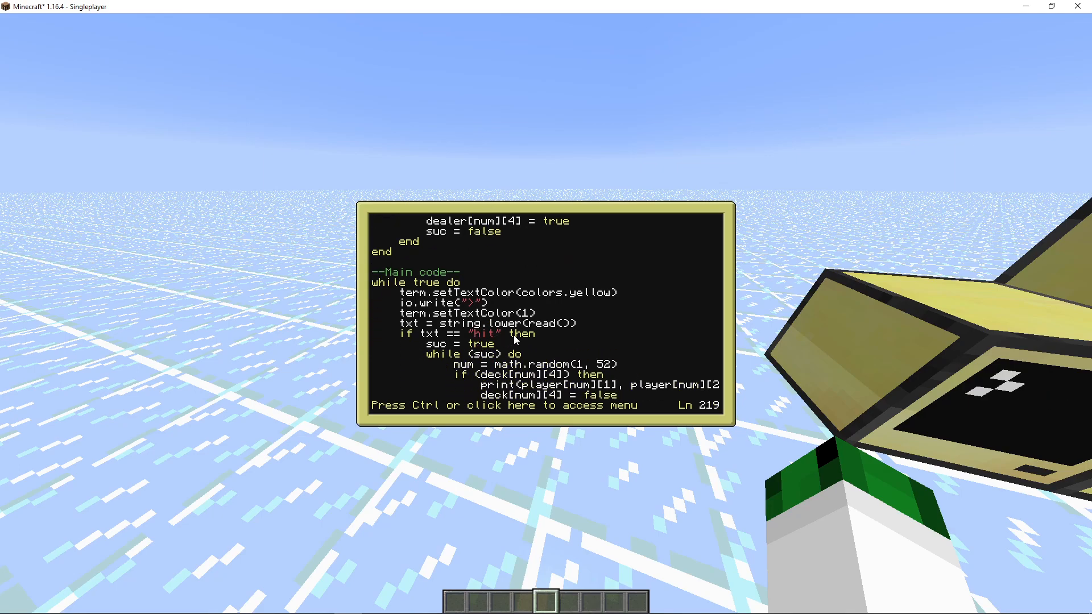
scroll(down, 3)
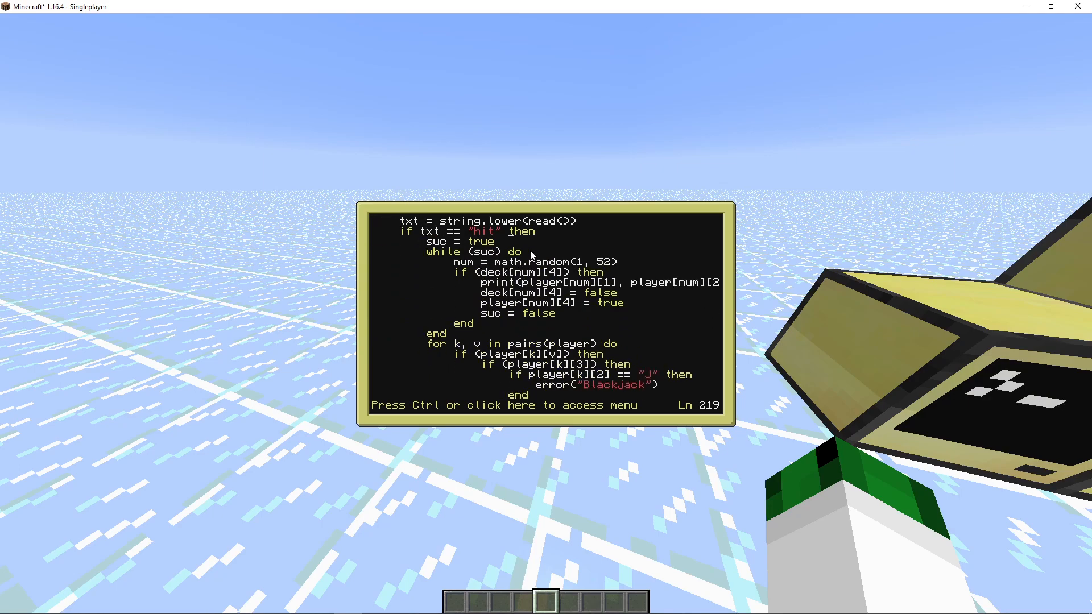
scroll(down, 3)
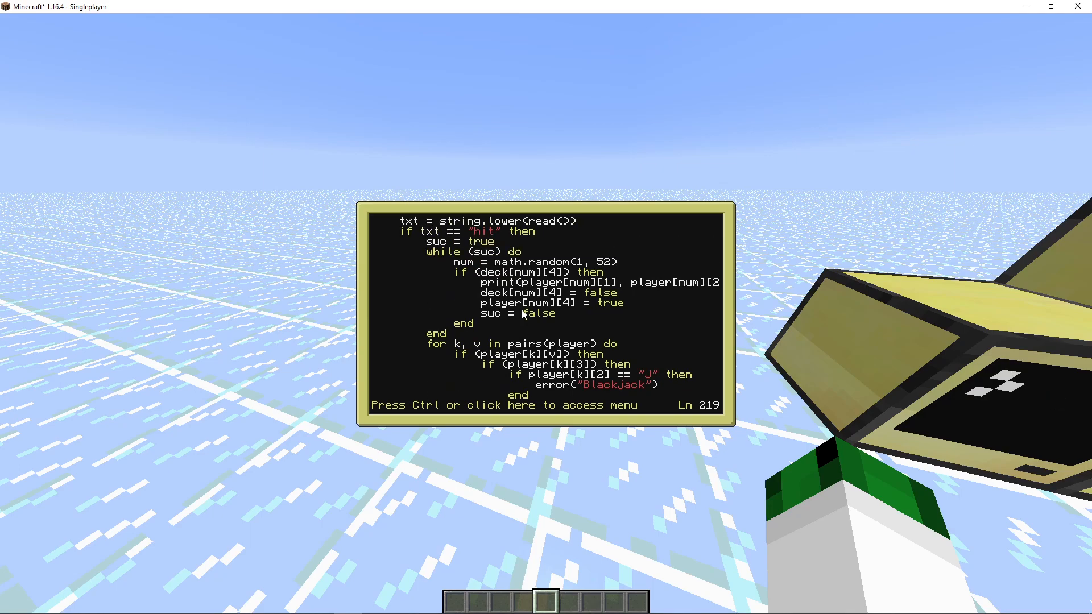
scroll(down, 3)
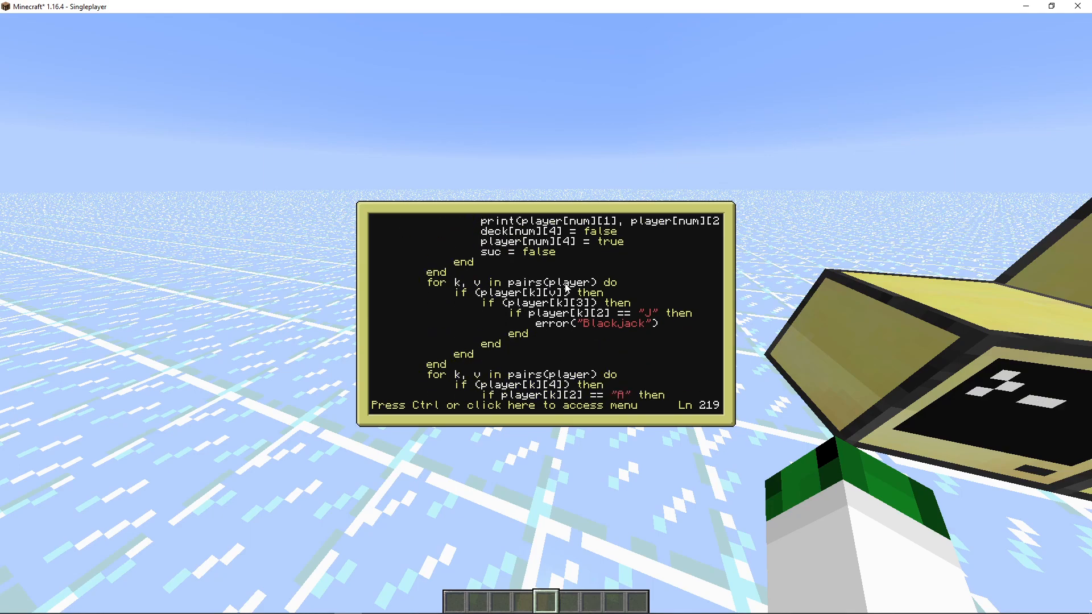
mouse_move(547, 354)
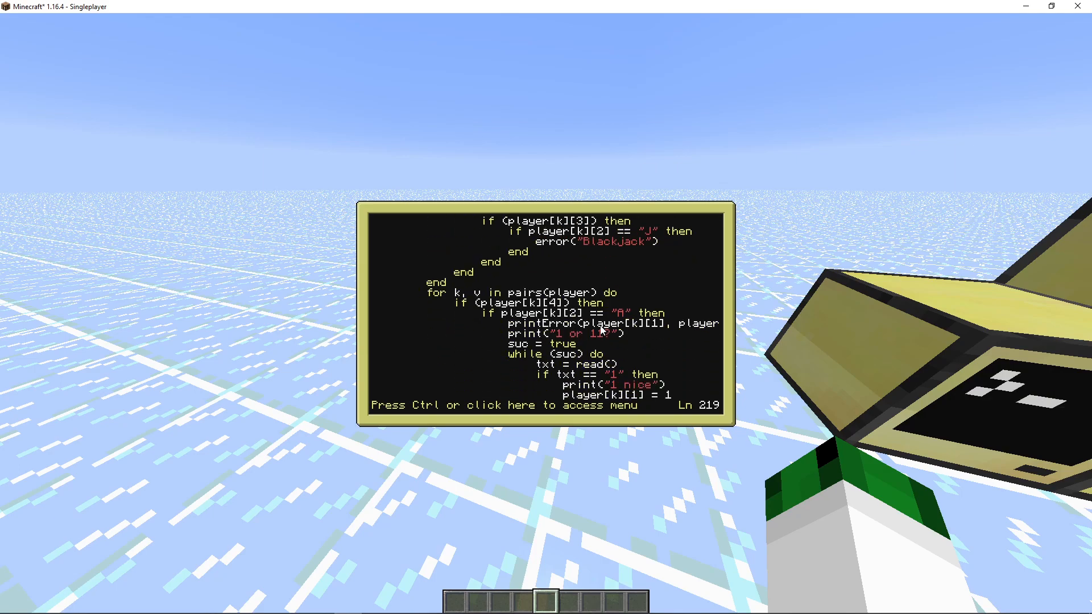
scroll(down, 3)
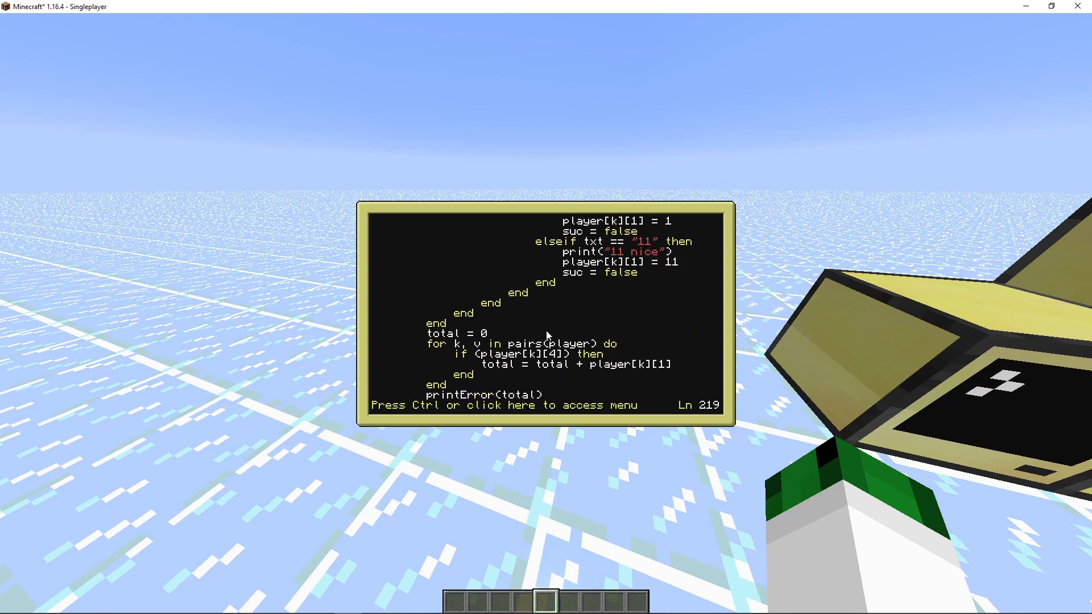
scroll(down, 3)
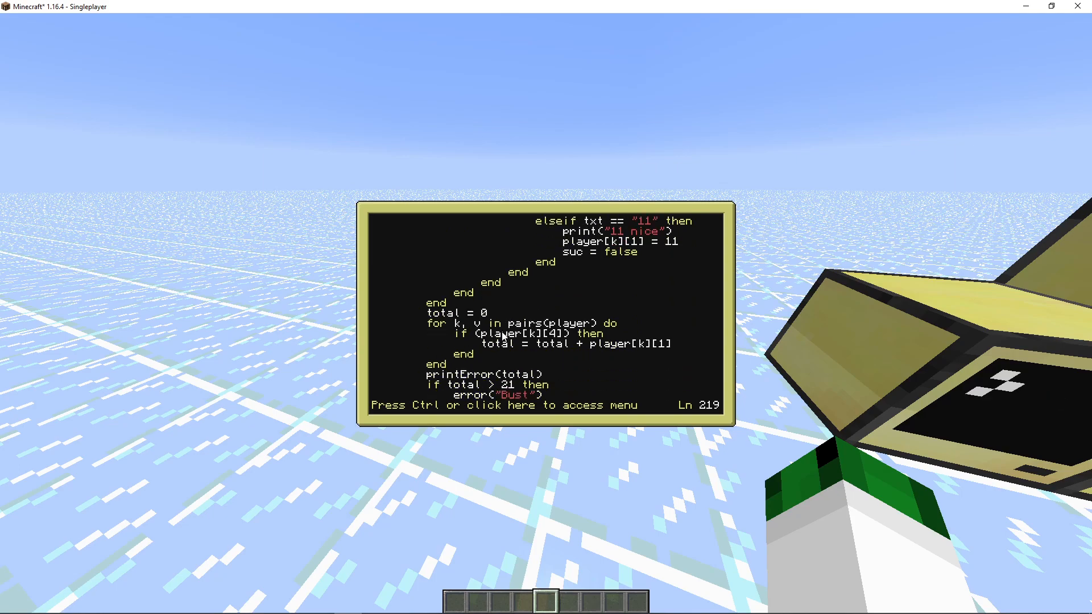
scroll(down, 3)
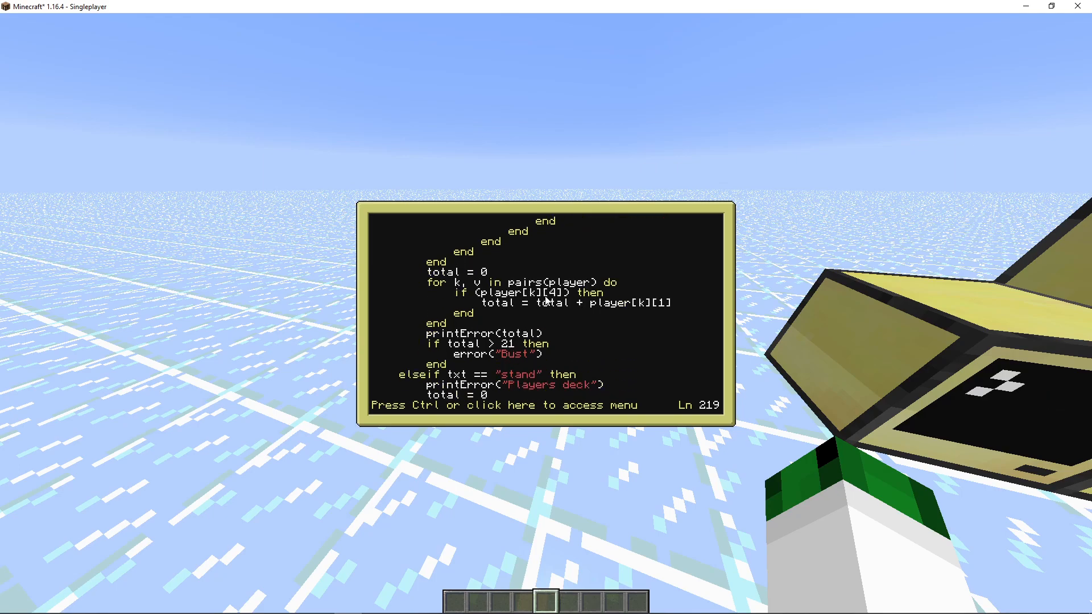
mouse_move(517, 316)
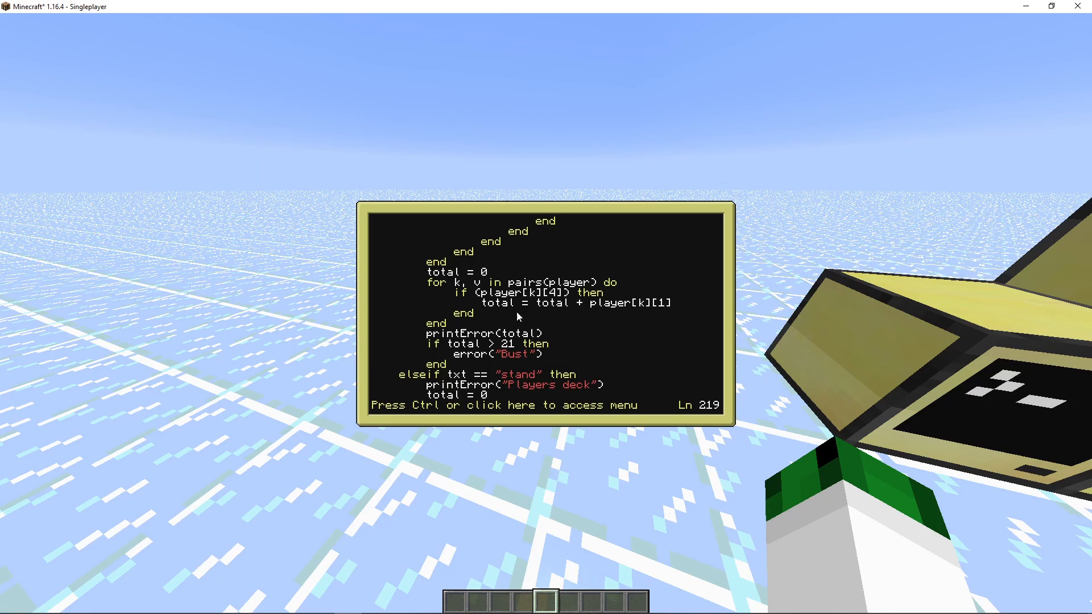
mouse_move(482, 334)
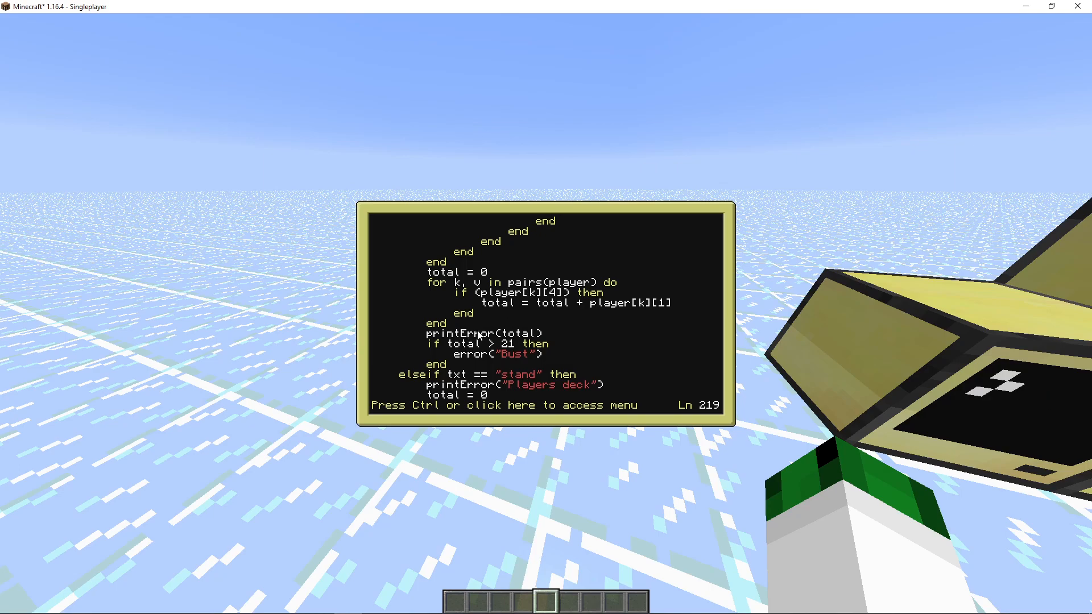
scroll(down, 3)
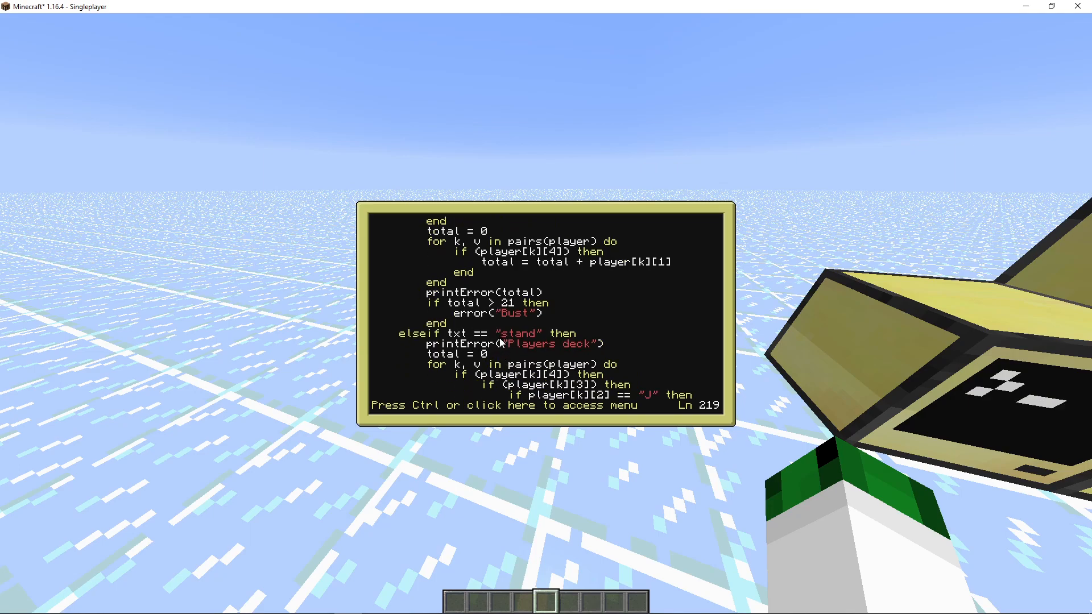
scroll(down, 3)
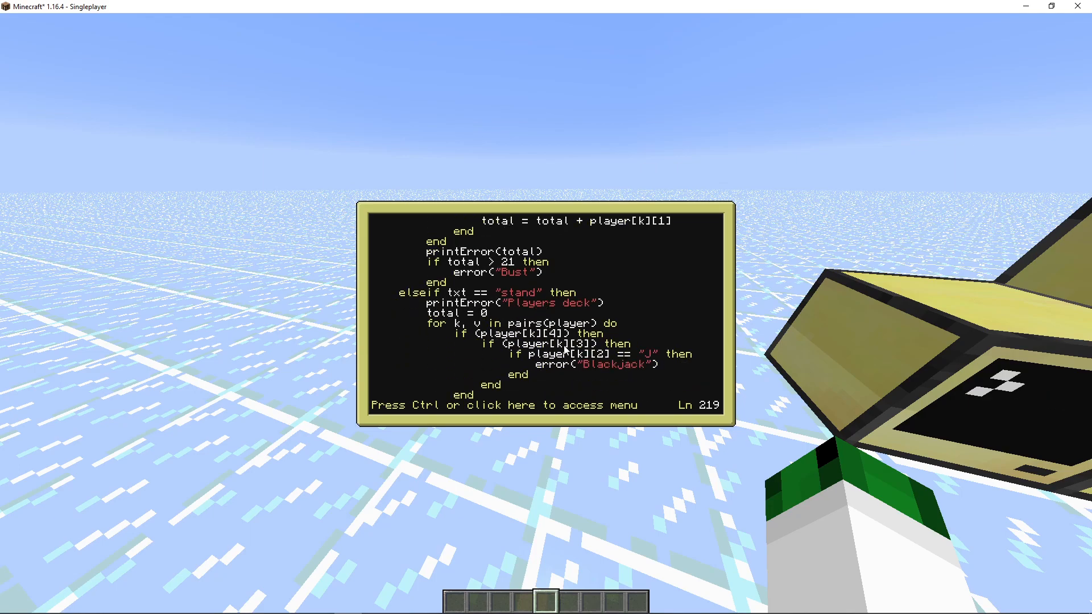
scroll(down, 3)
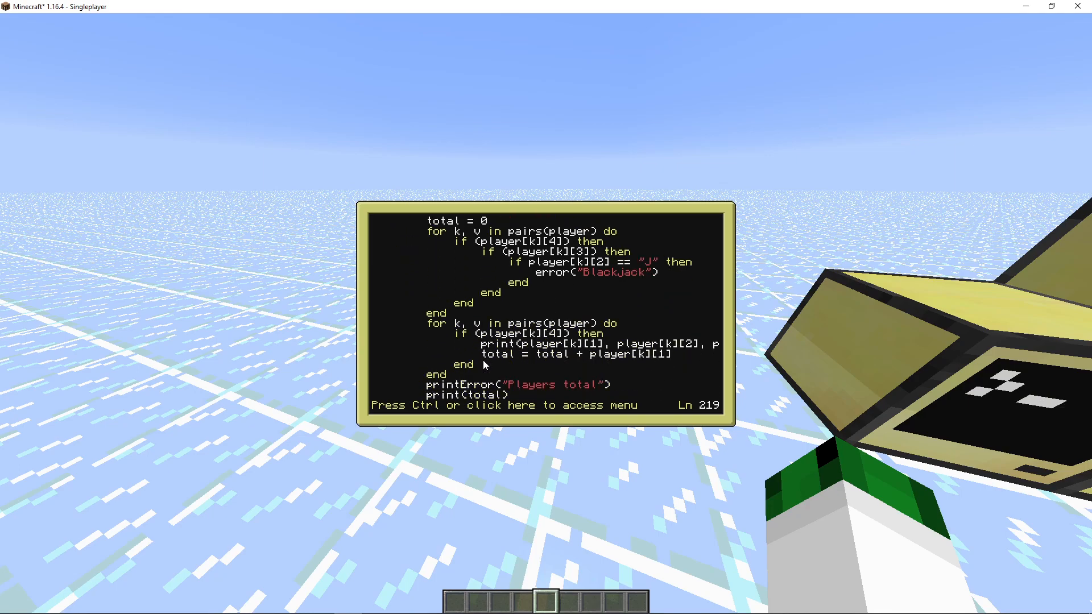
scroll(down, 3)
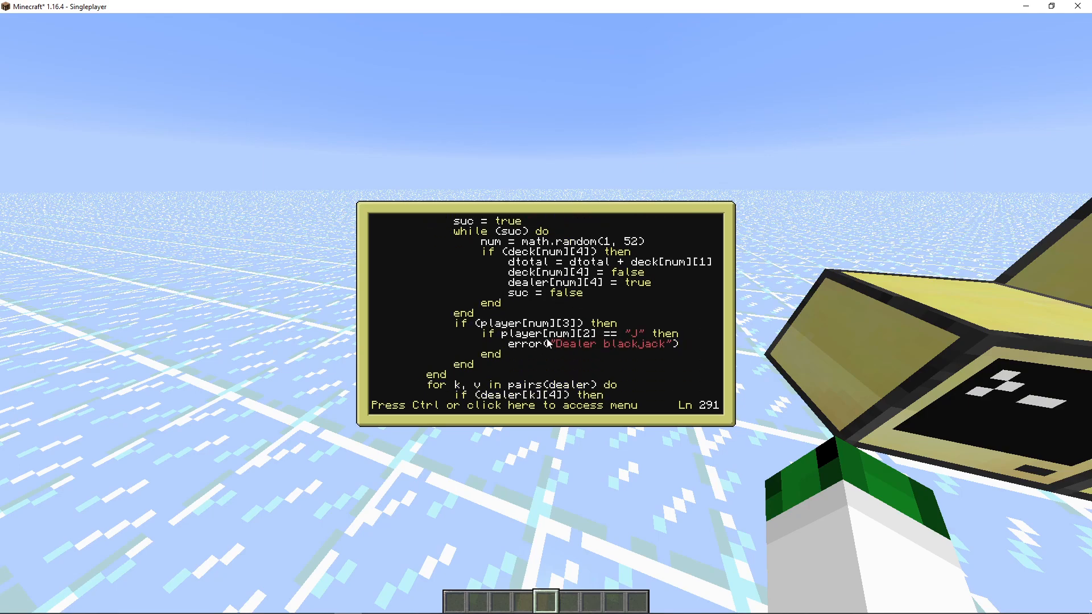
scroll(down, 3)
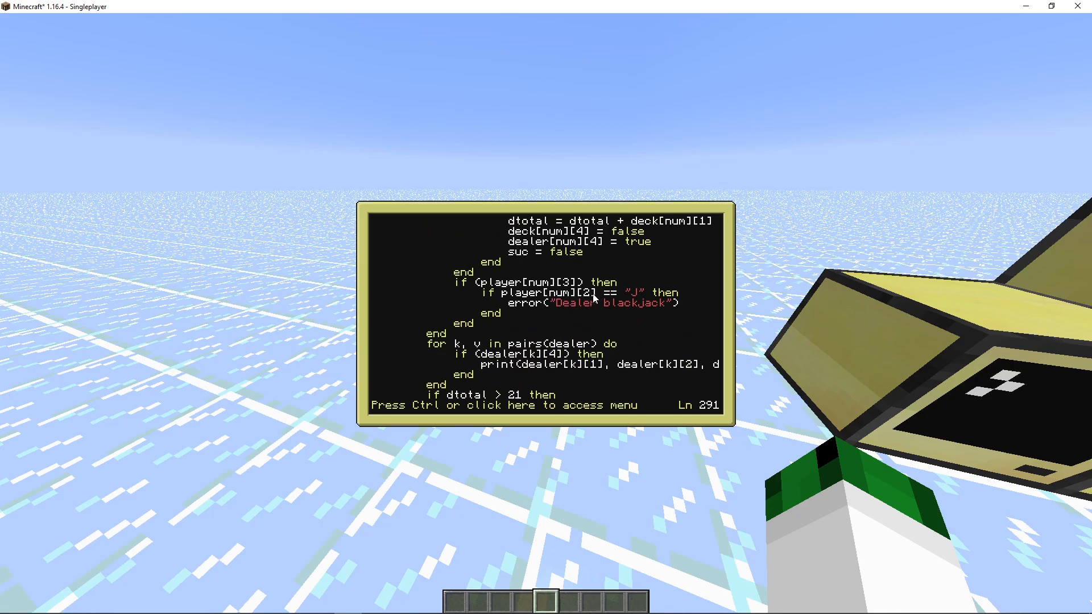
scroll(down, 3)
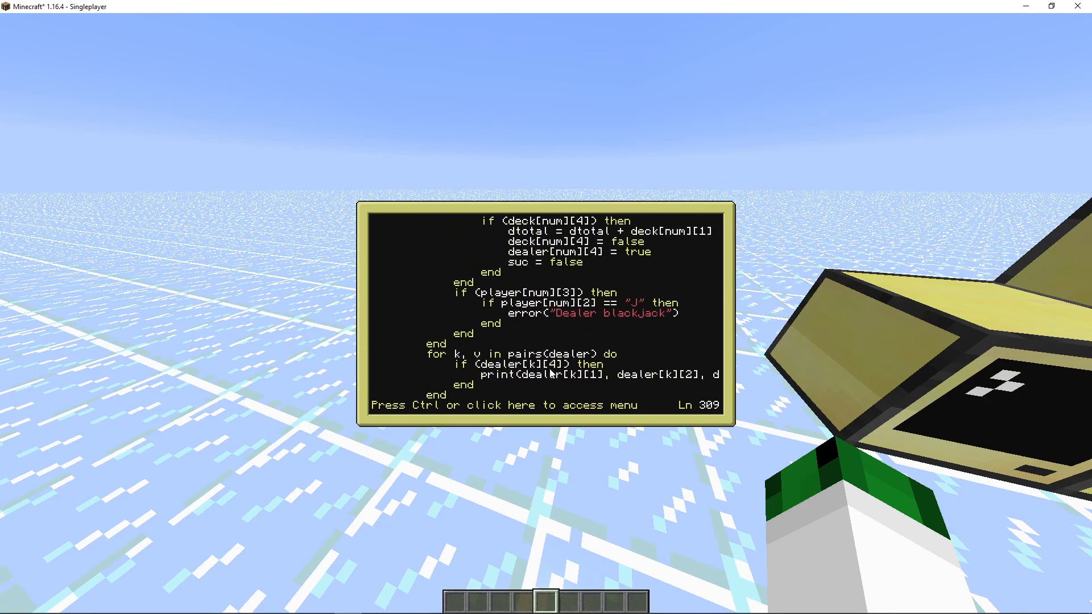
scroll(down, 3)
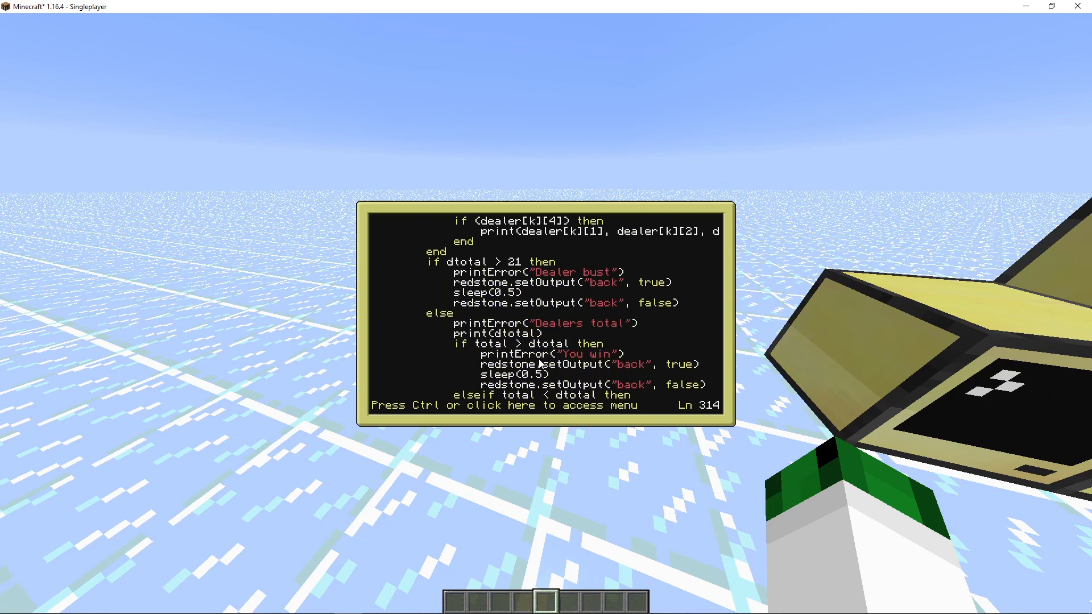
scroll(down, 3)
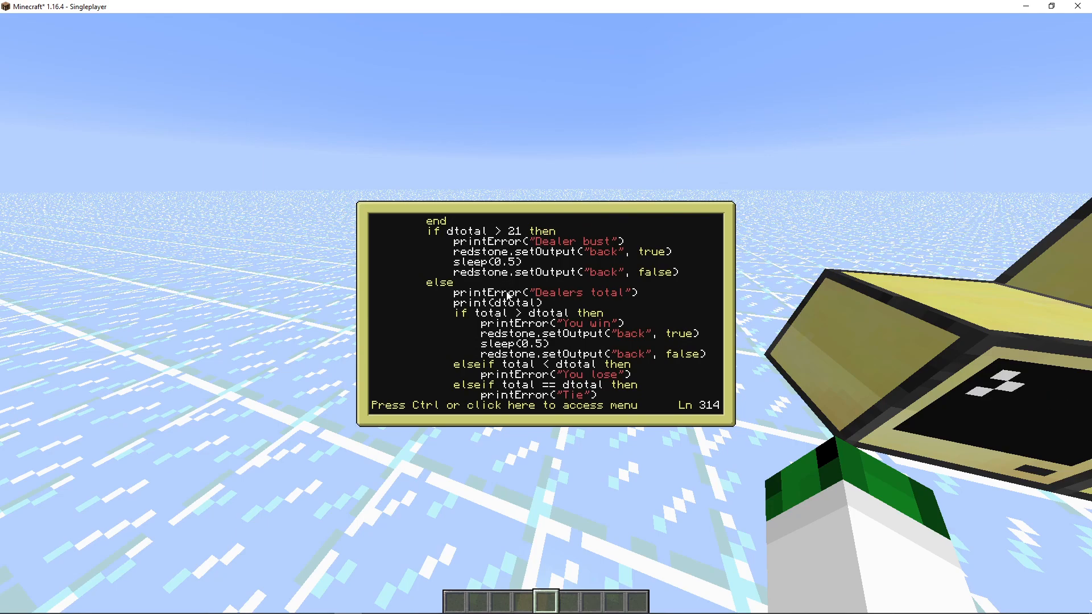
scroll(down, 3)
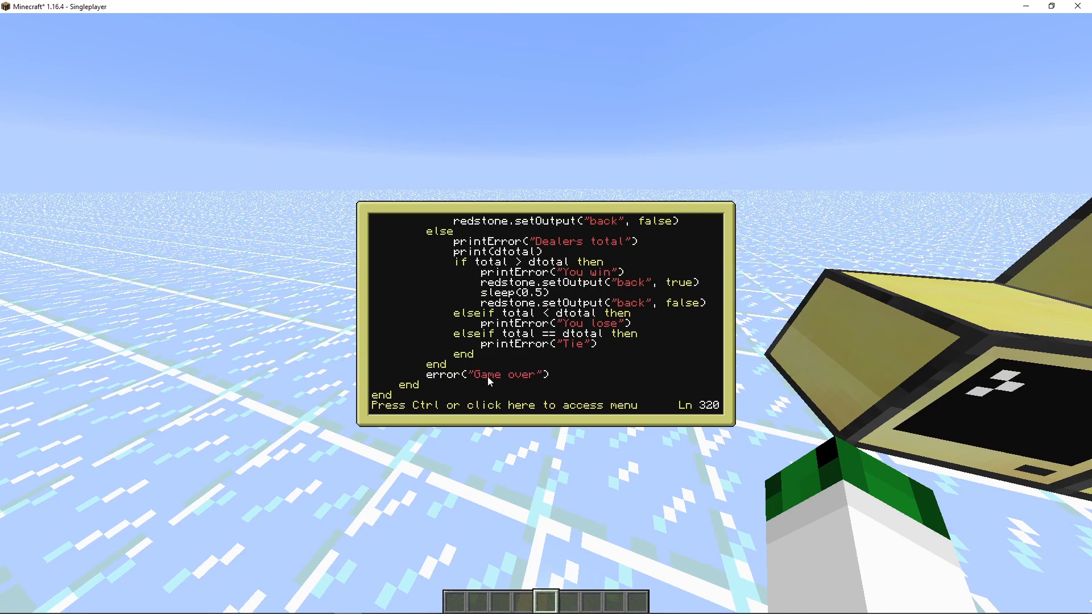
mouse_move(499, 381)
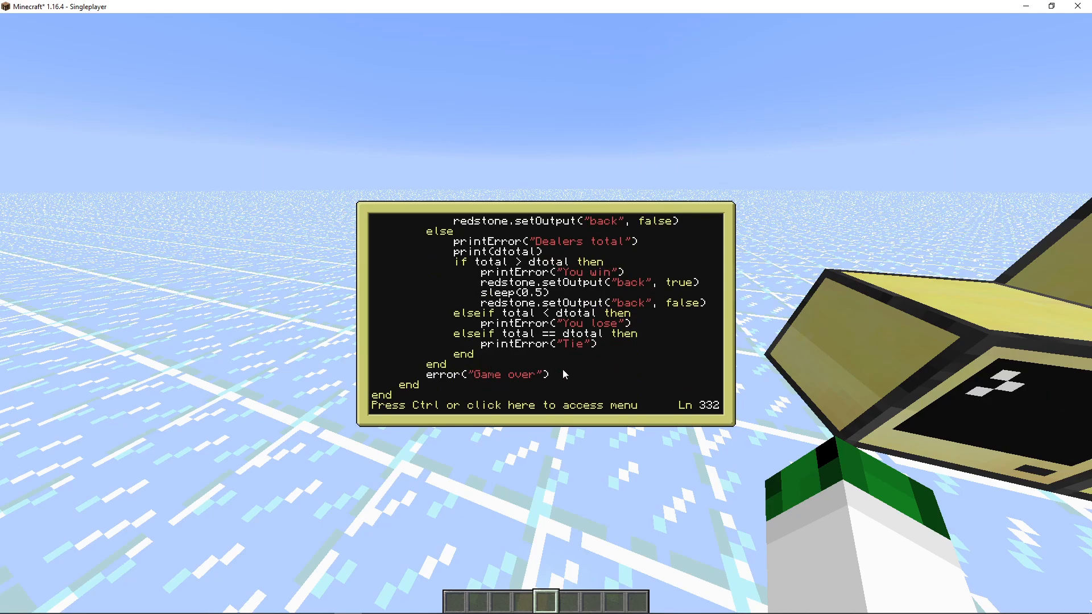
key(ctrl+s)
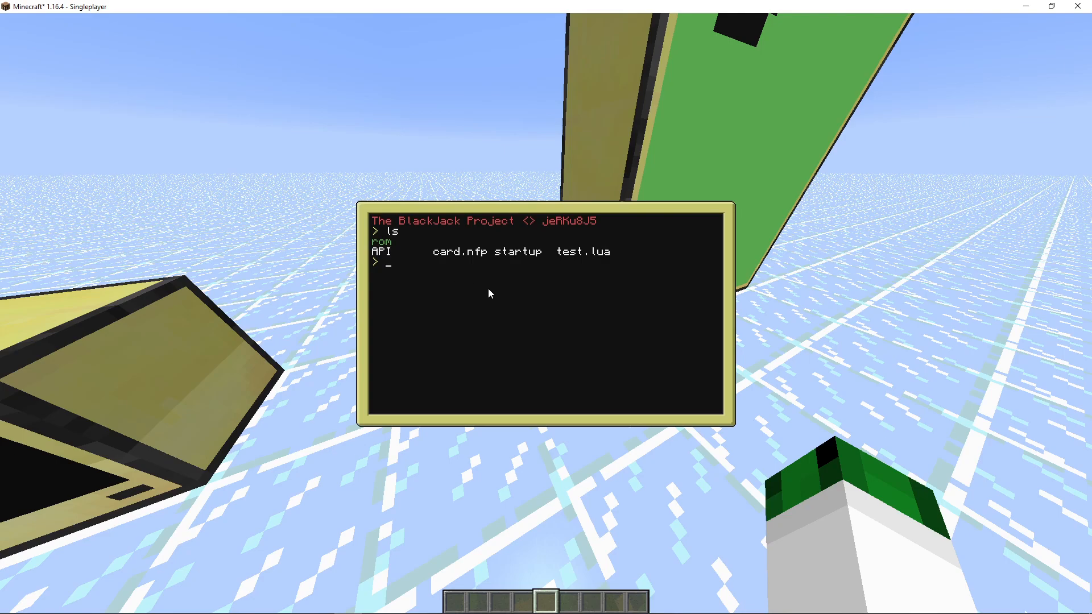
- Start an edit command at the prompt after the file listing
text(edit)
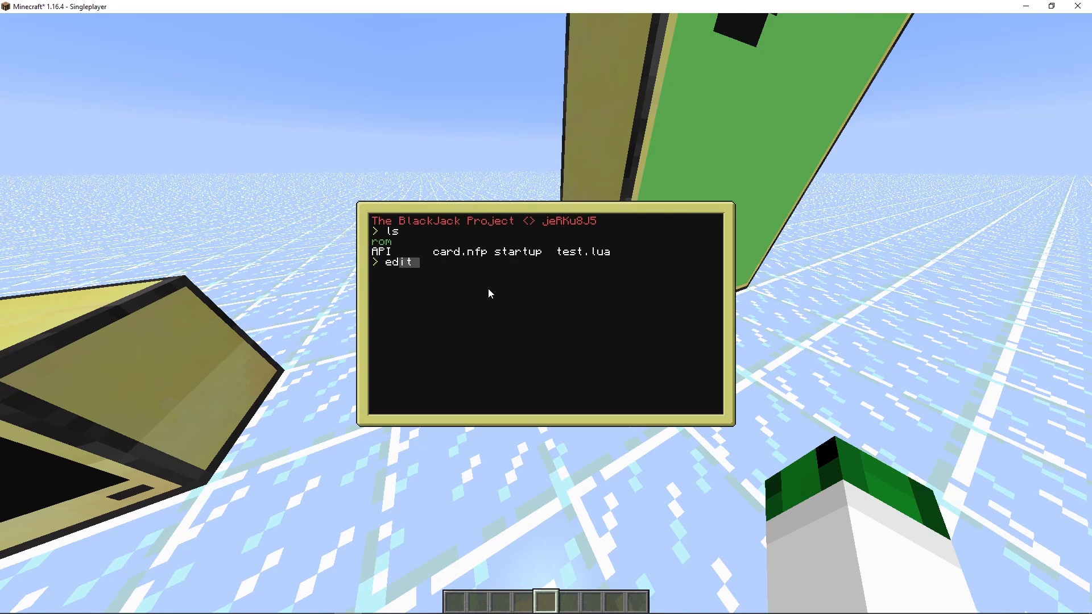
- Open the API file in the editor to review its clear and drawCard functions
key(Enter)
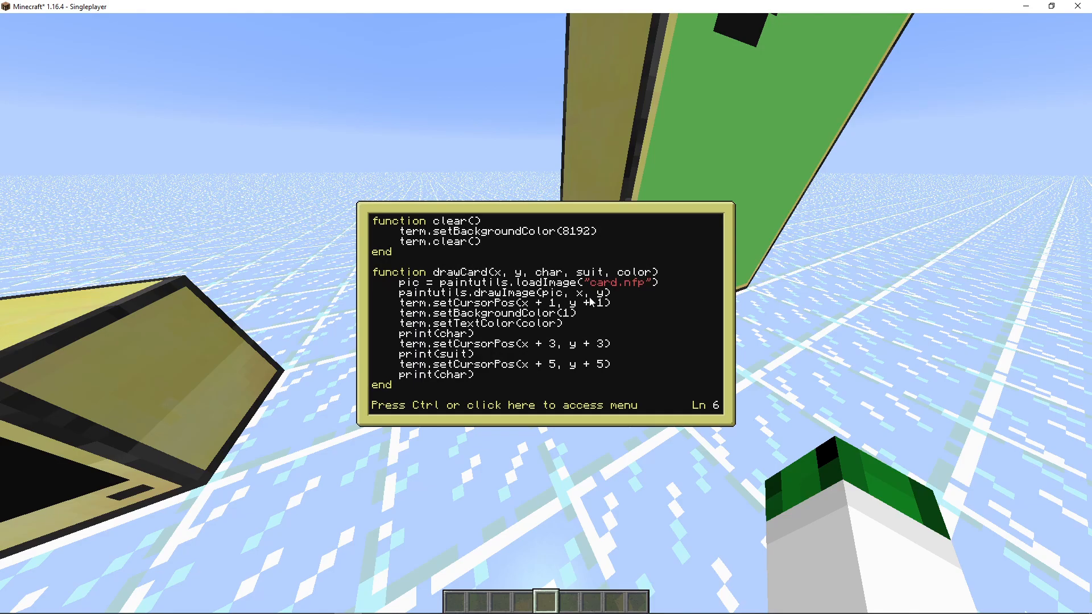
mouse_move(600, 259)
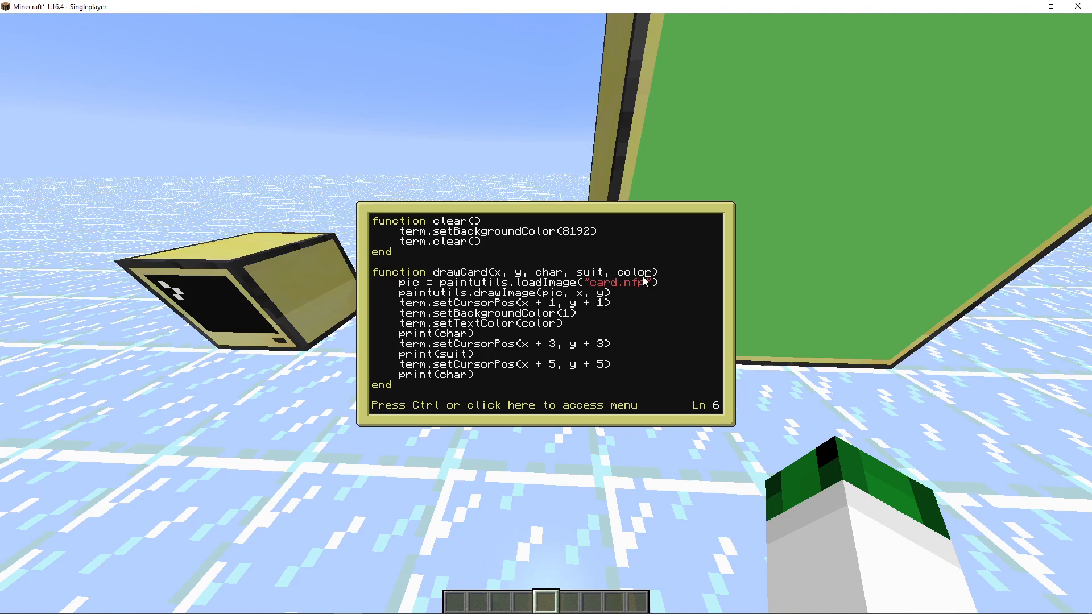
- Close the API file's editor and return to the shell prompt
key(ctrl+s)
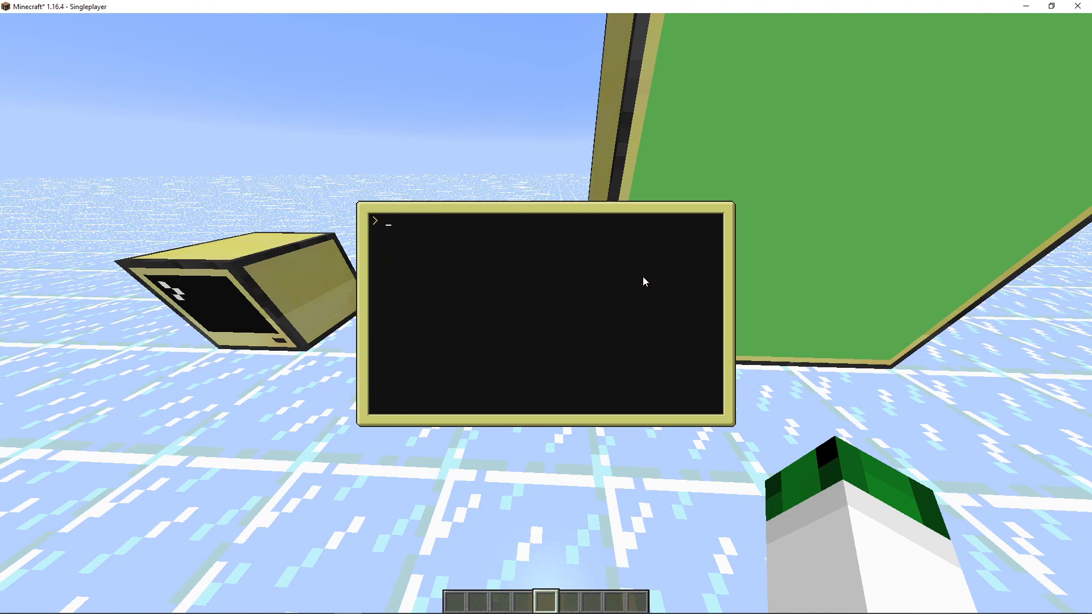
text(edit API)
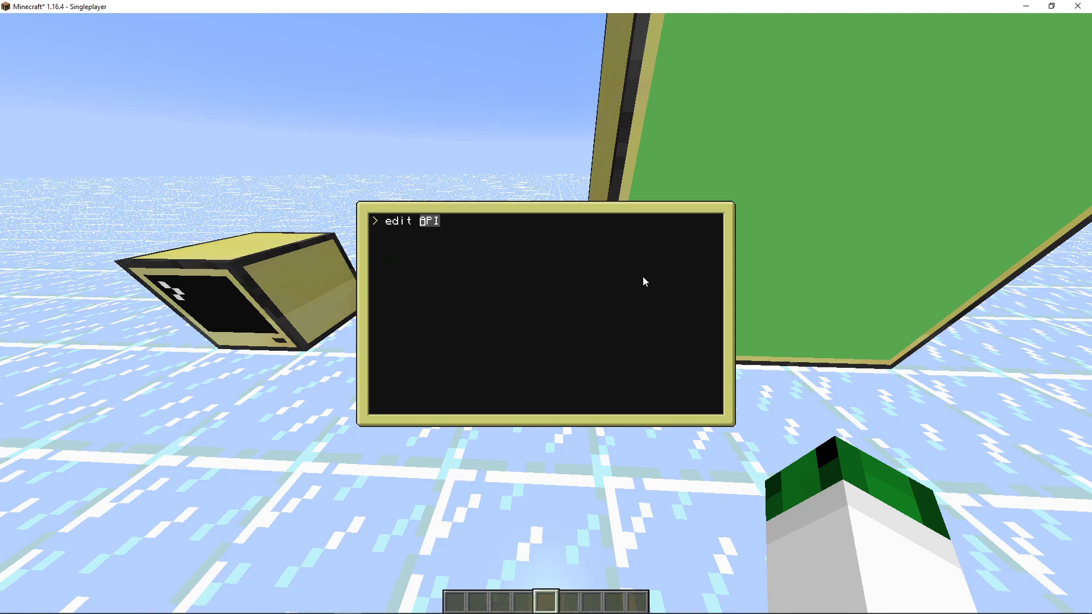
key(Enter)
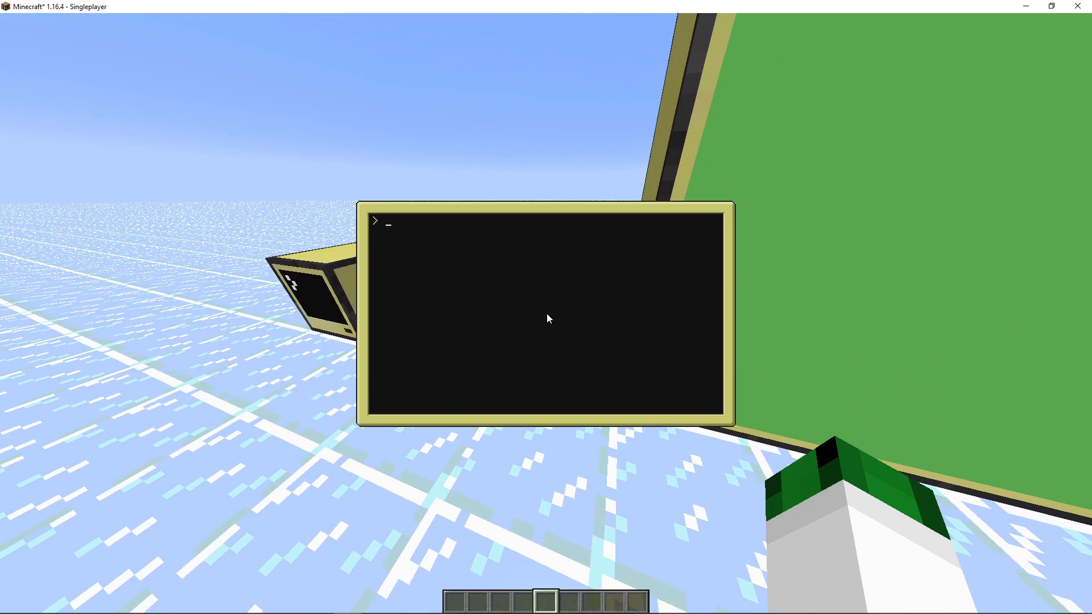
- Enter the command paint card.nfp to open the card image in the paint program
text(pastebin)
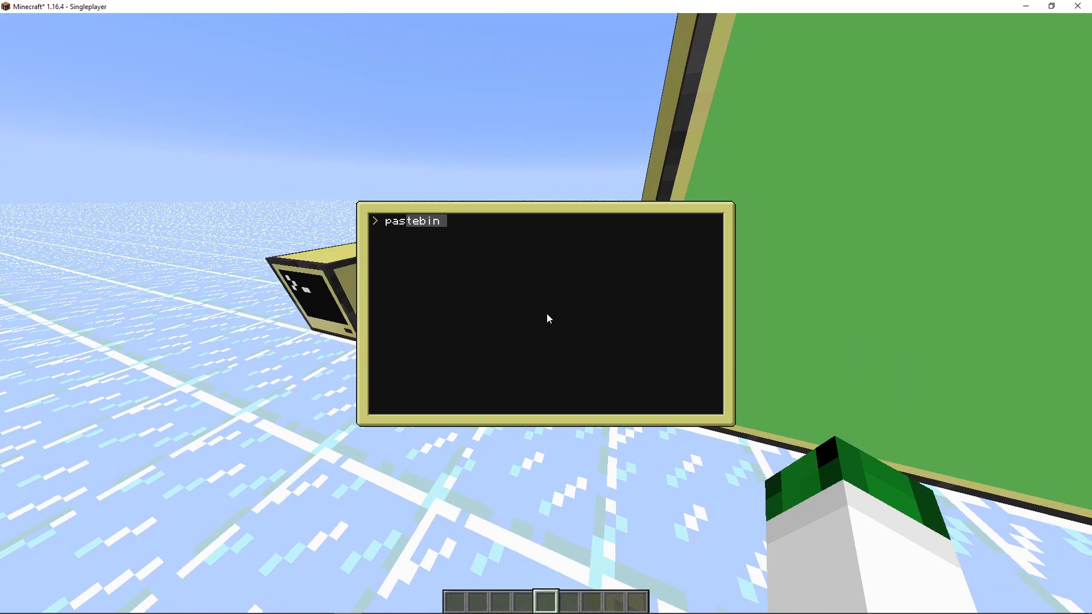
text(paint)
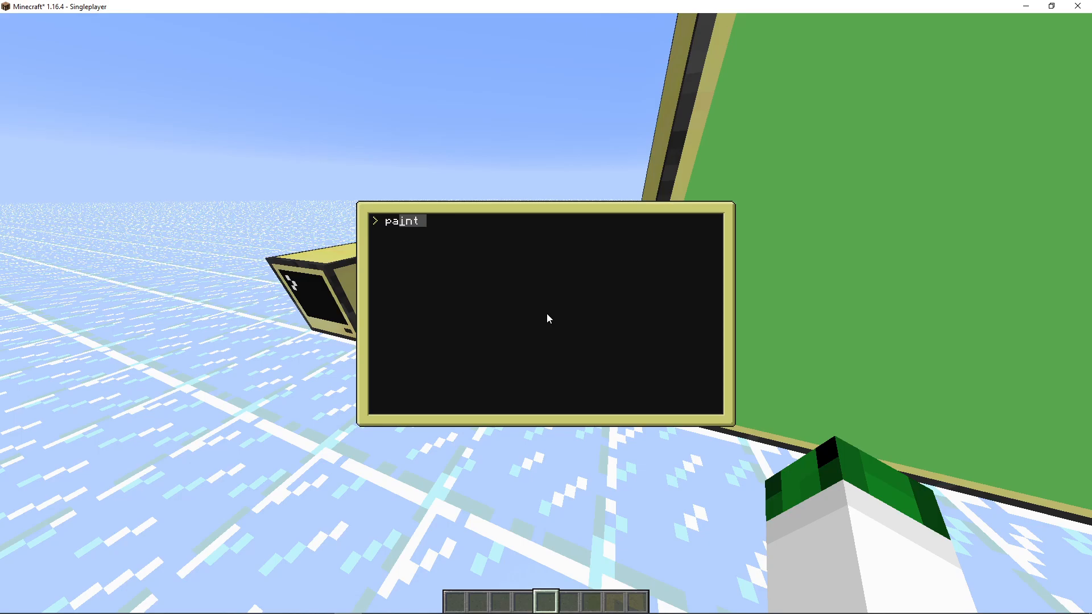
text(card.nfp)
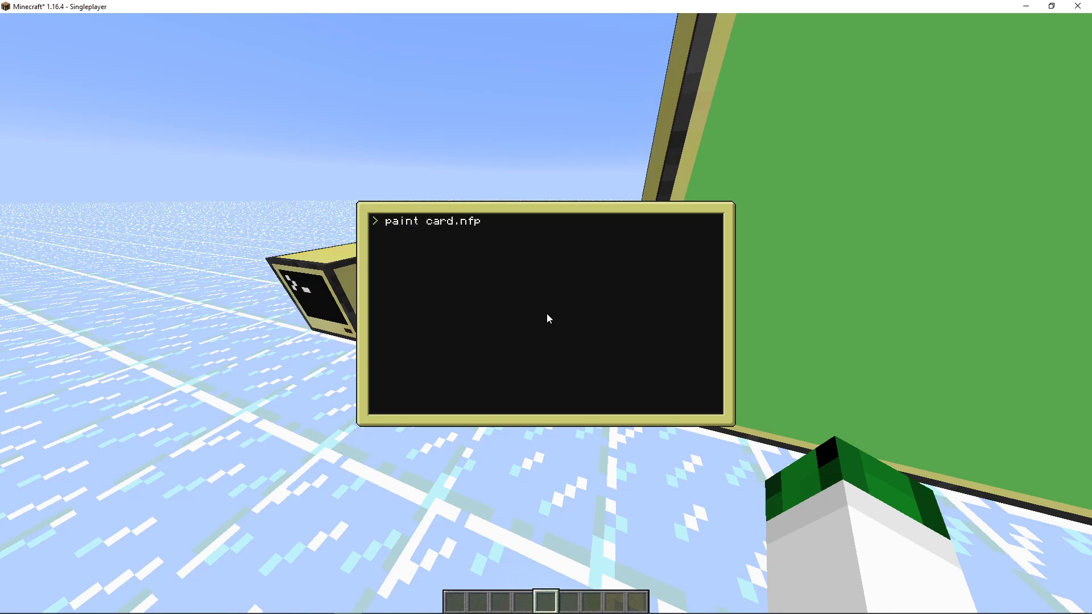
key(Enter)
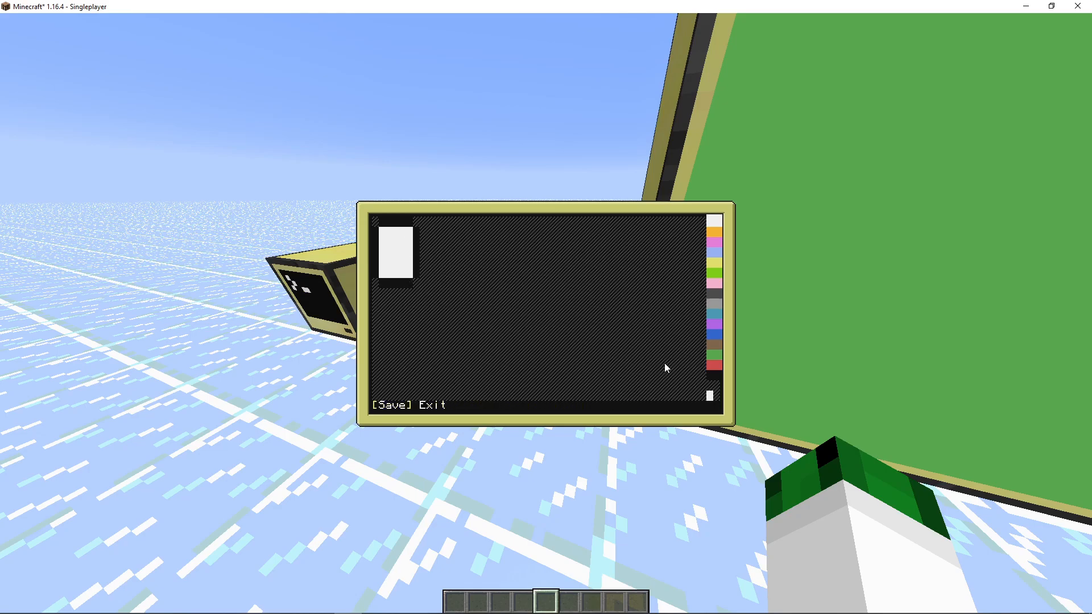
click(393, 405)
text(ed)
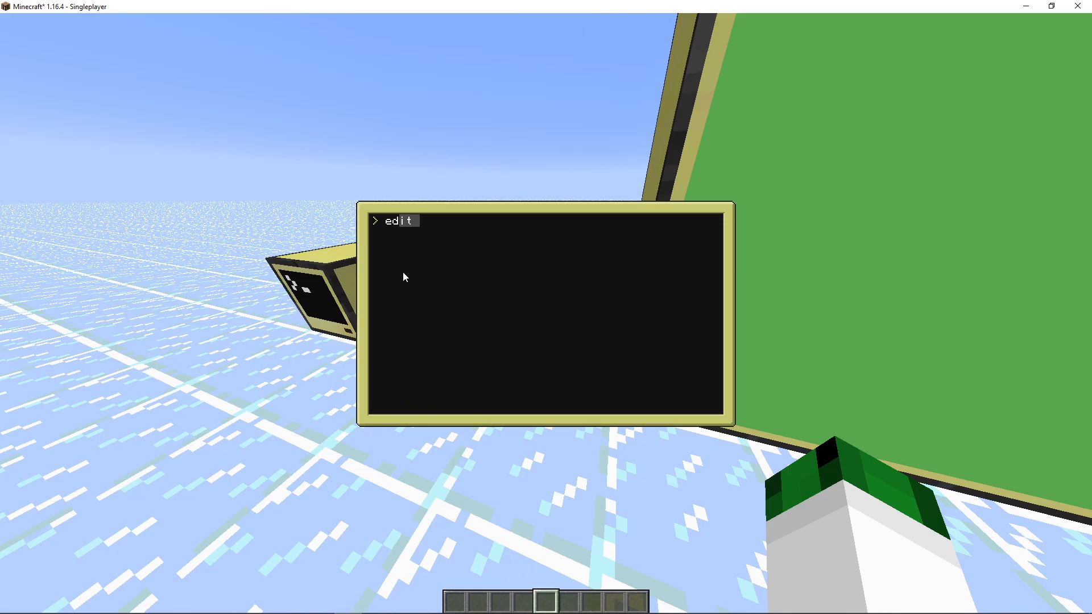
- List the files, open the test script that loads the API and draws a red card, then leave the editor
text(ls)
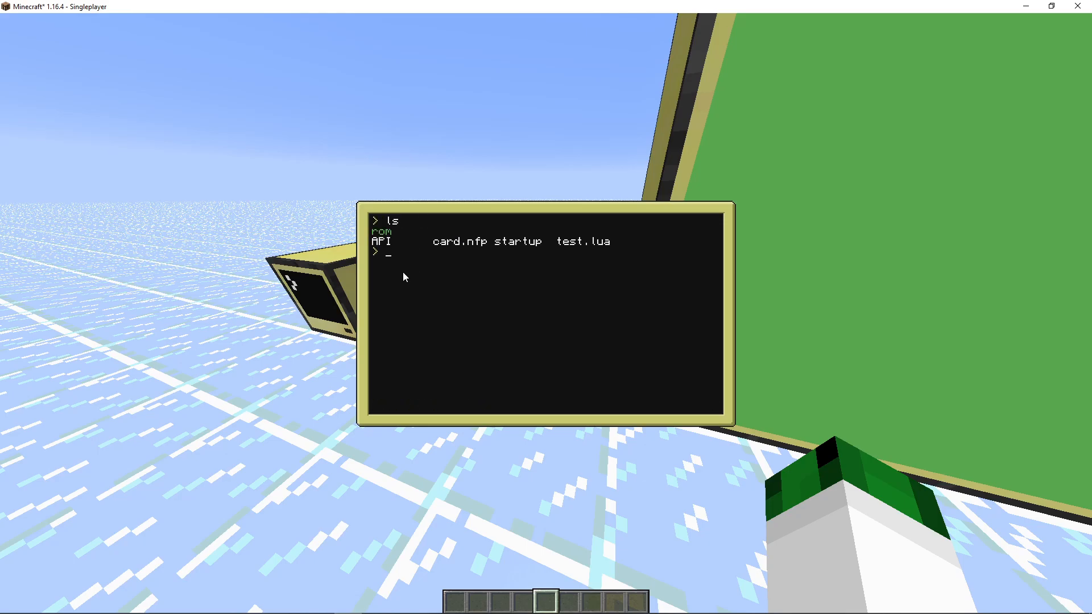
text(edit)
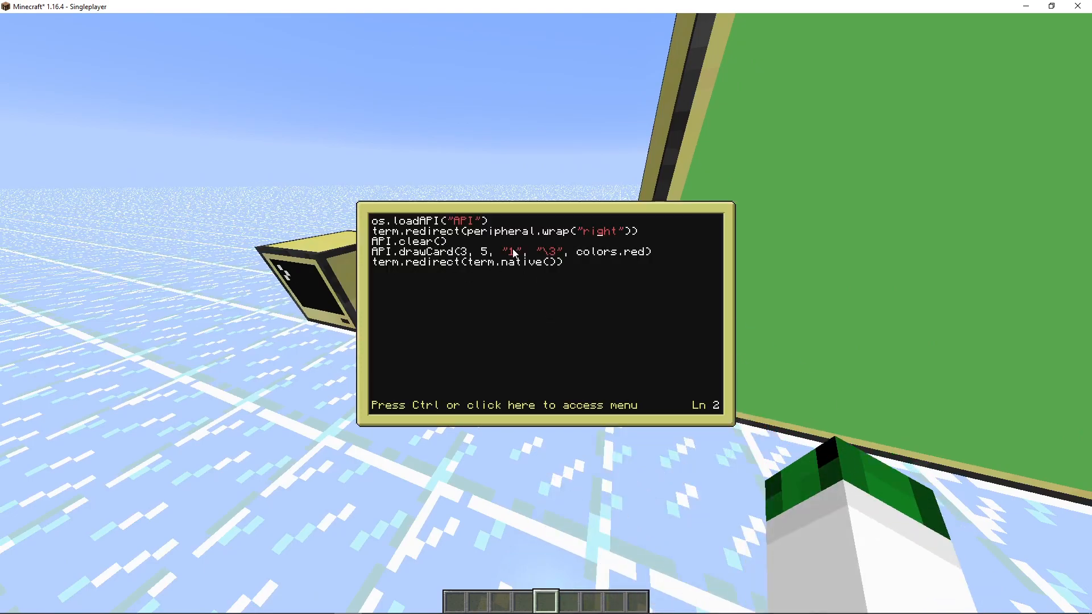
mouse_move(739, 343)
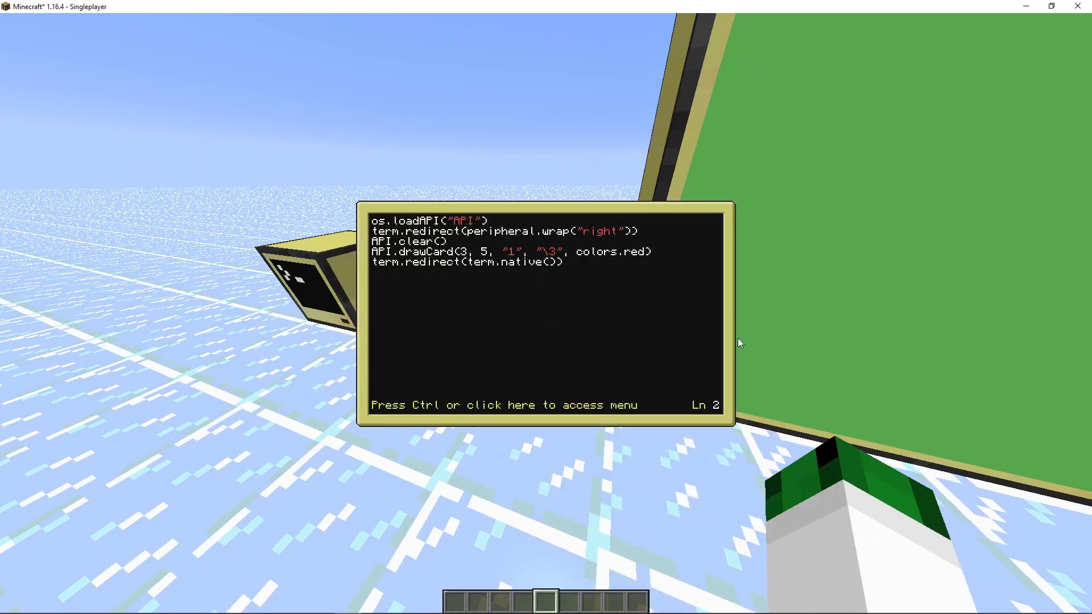
mouse_move(392, 259)
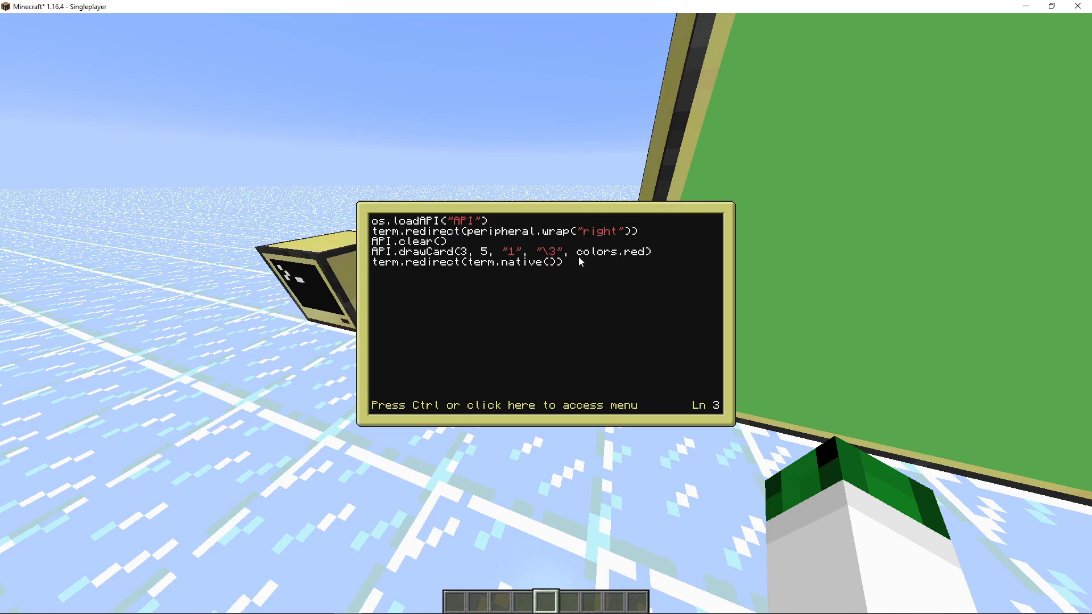
text(API)
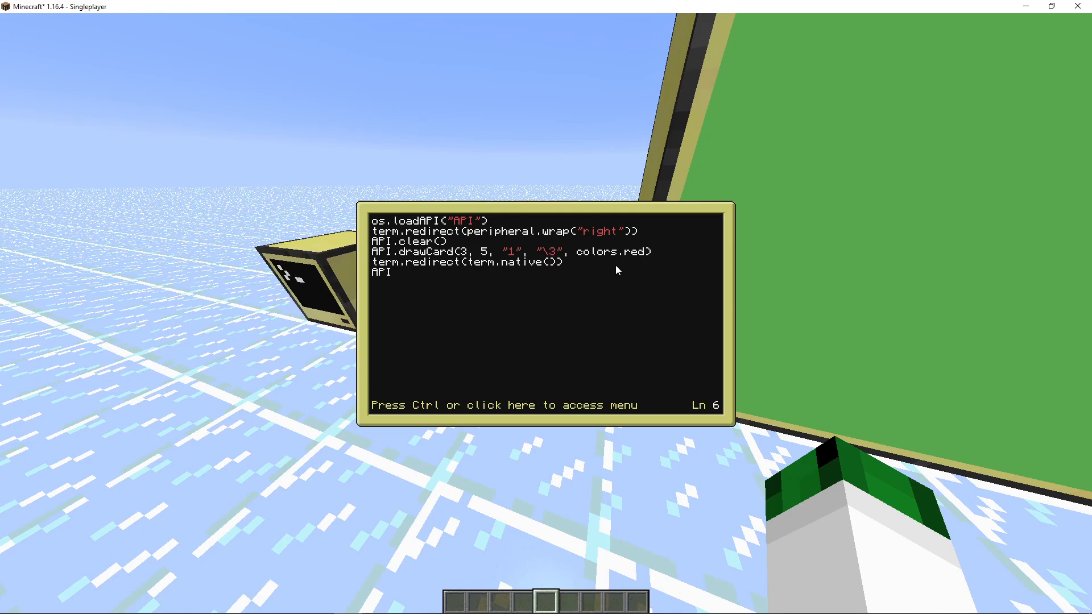
text(.c)
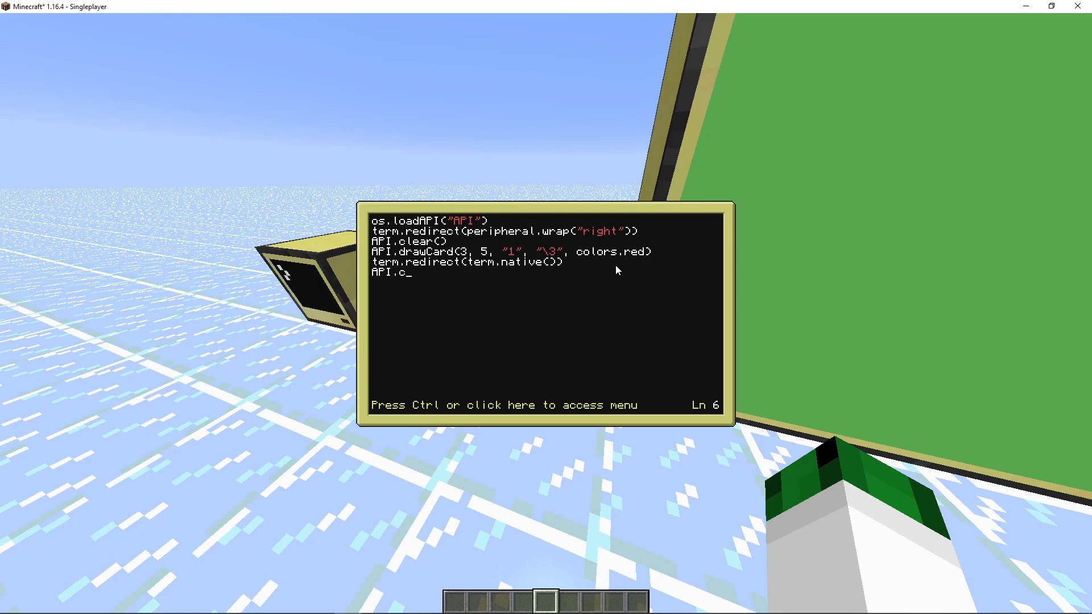
key(Backspace)
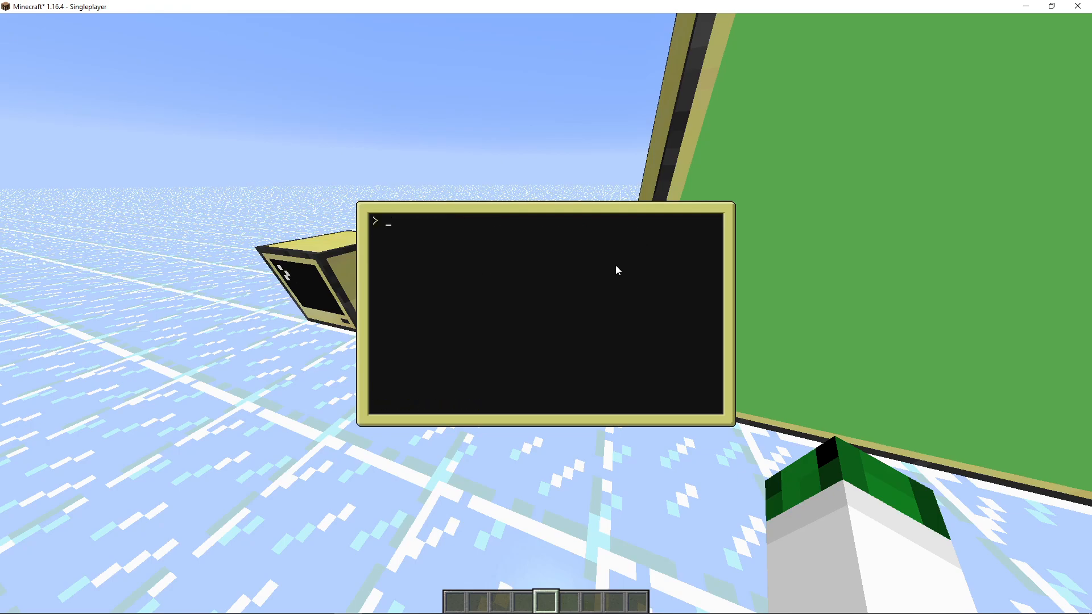
- Reopen the script and start line 6 as API.drawCard(7, 11, "J"
text(edit API)
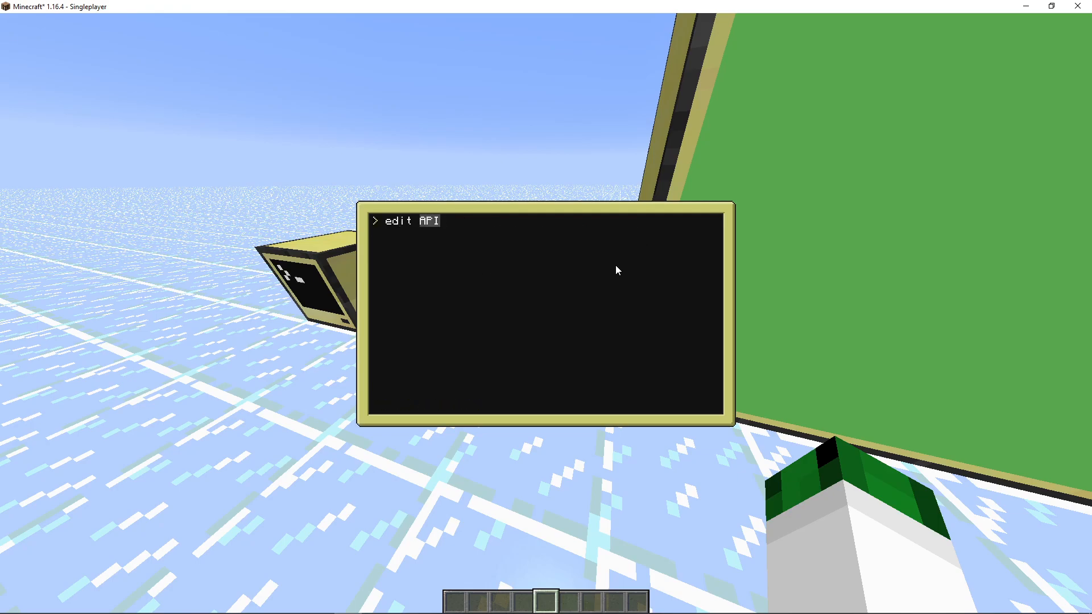
key(Enter)
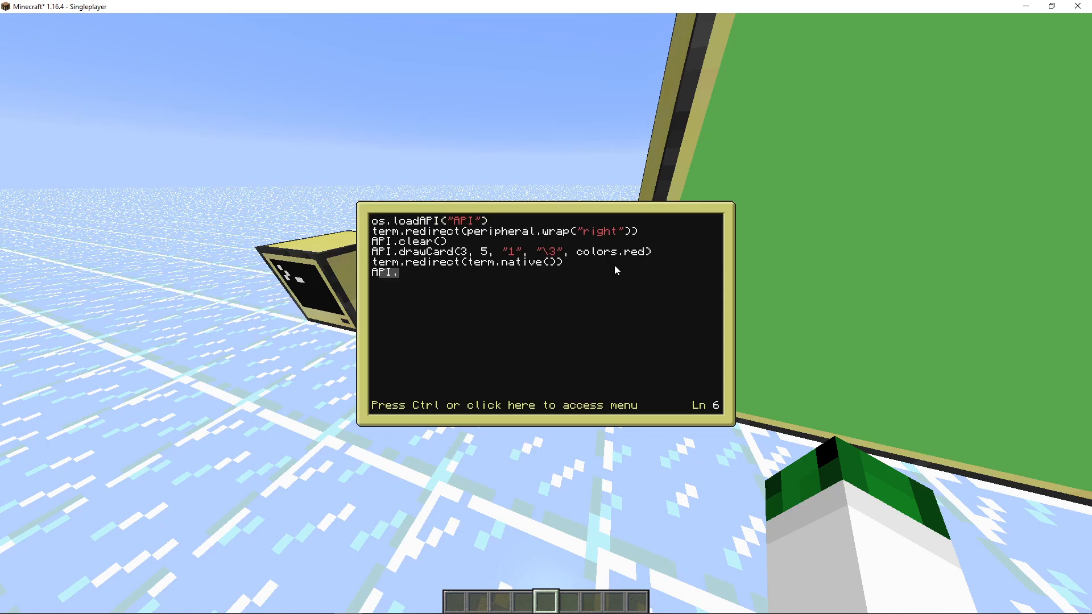
mouse_move(602, 273)
text(drawCard()
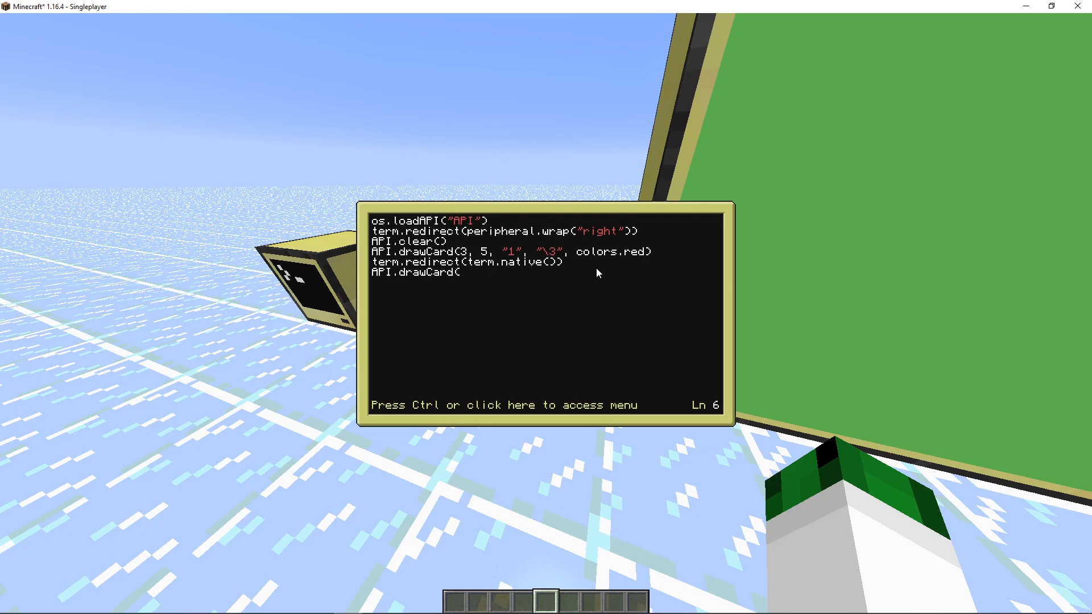
text(7)
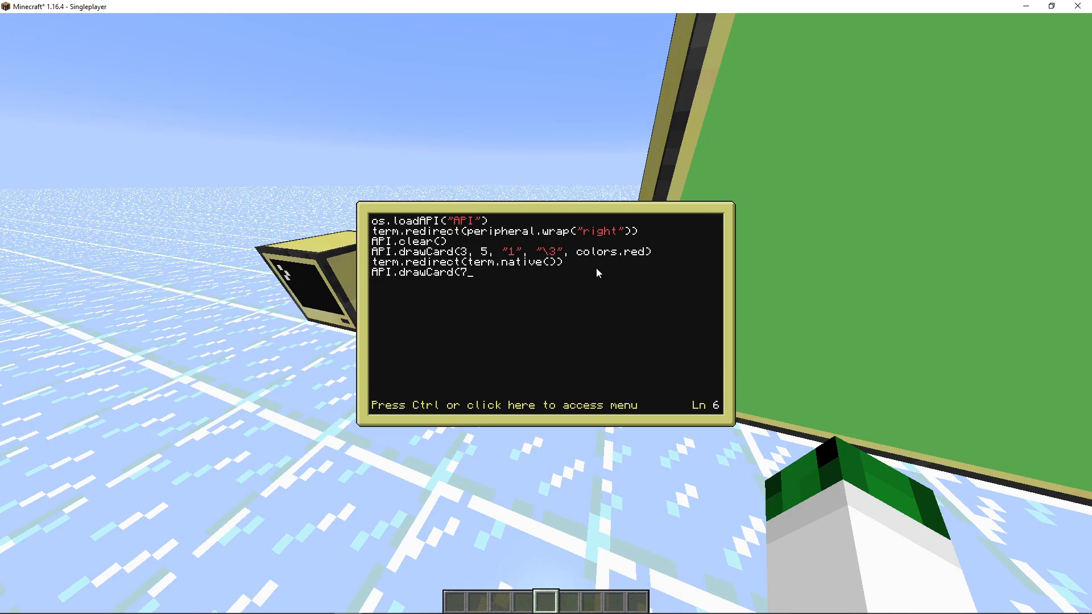
text(, 7)
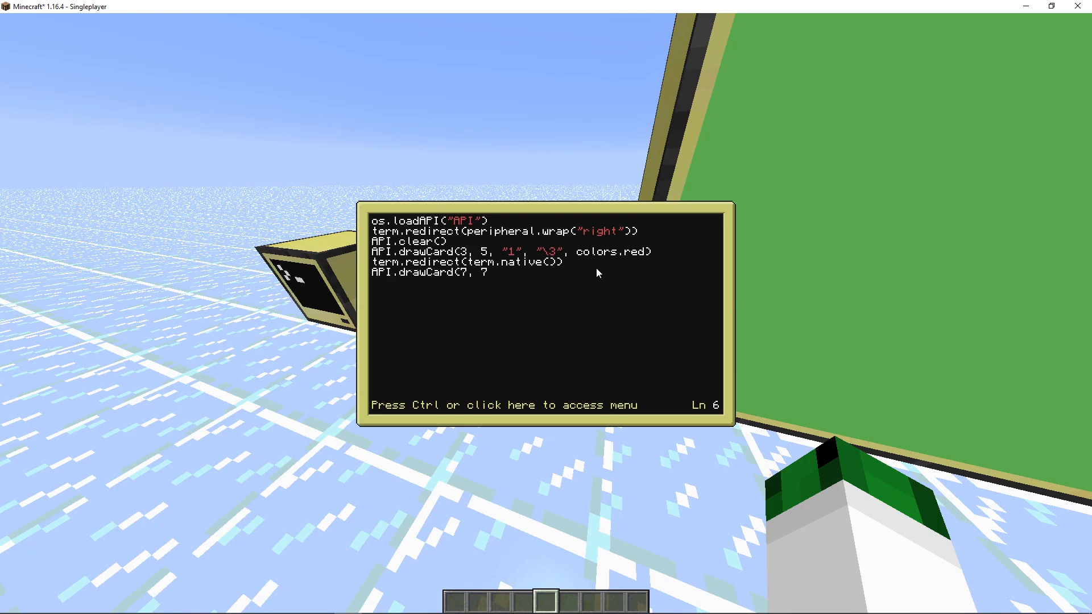
text(1)
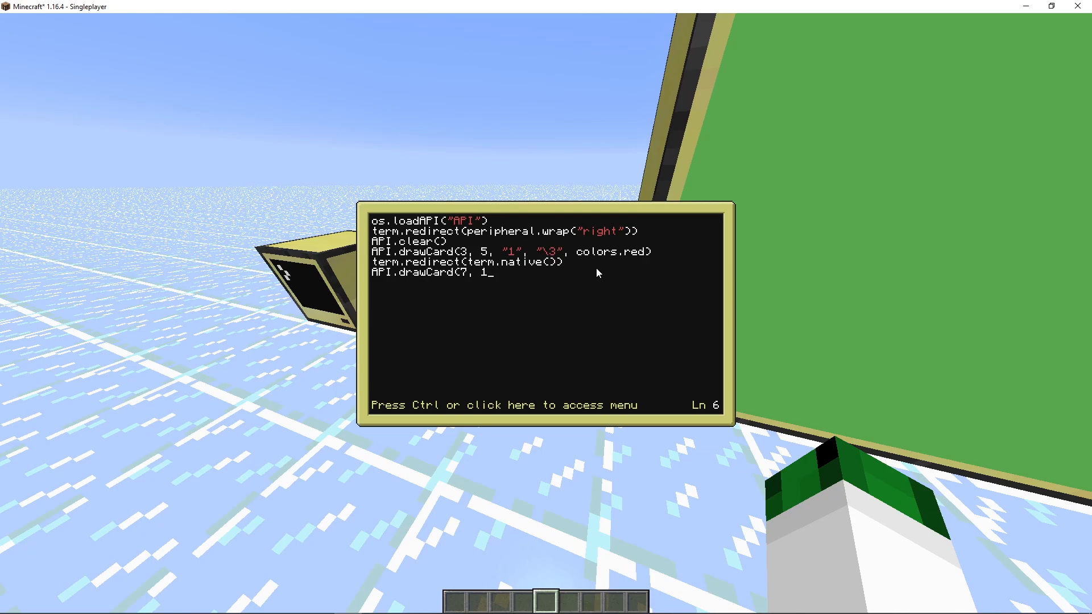
text(1,)
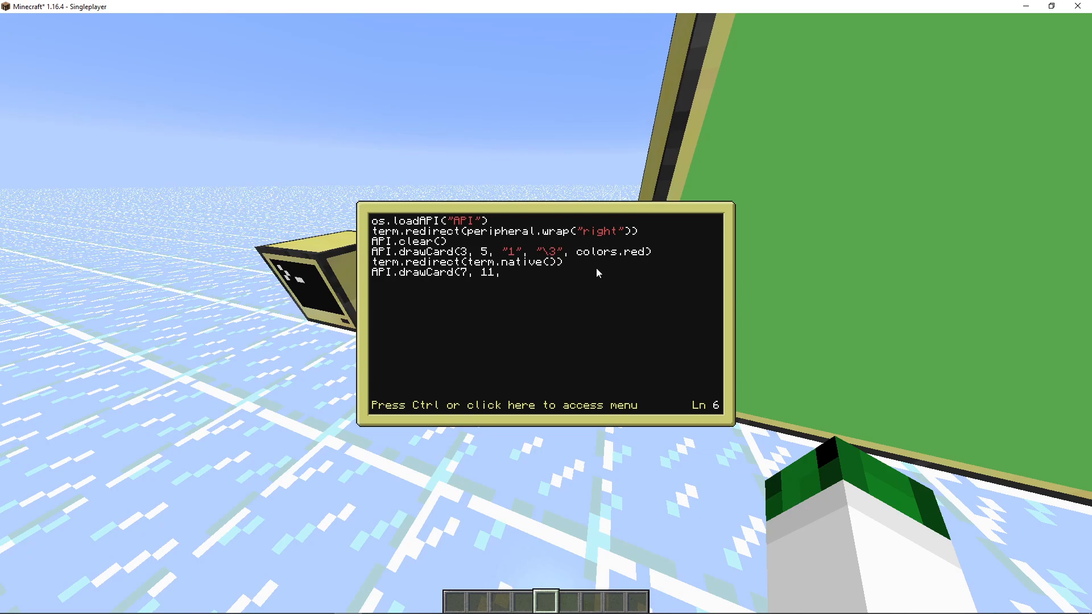
text(")
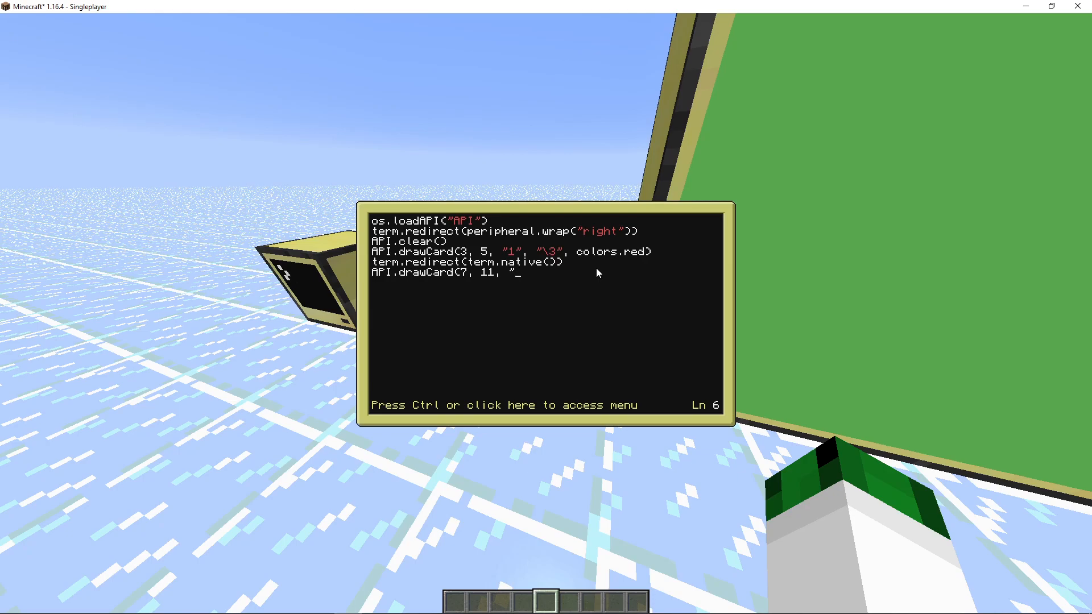
text(J)
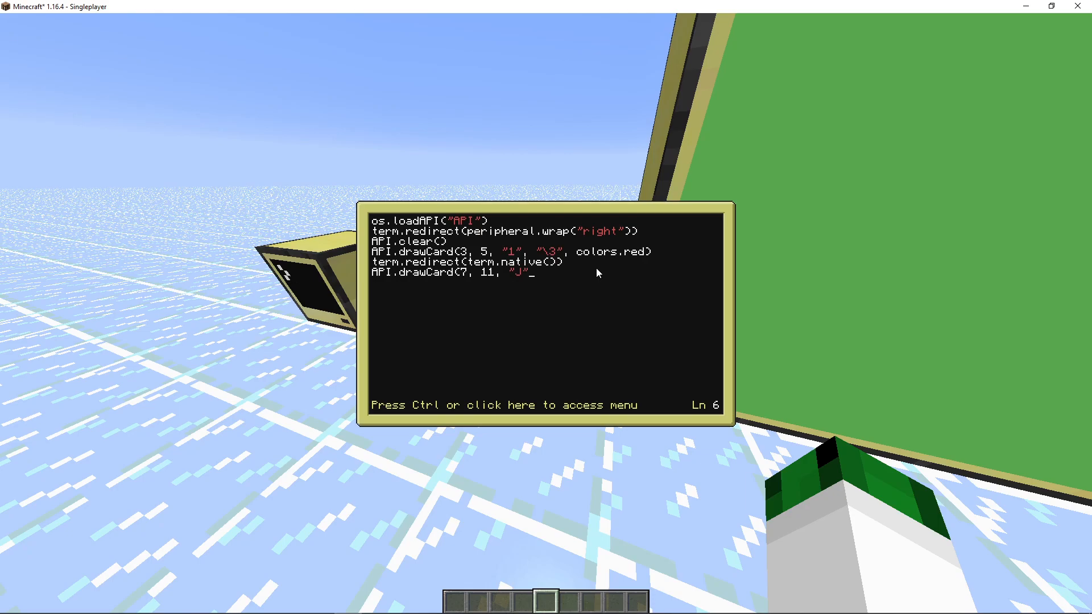
- Finish the line with the "\3" heart symbol and colors.red
text(, "")
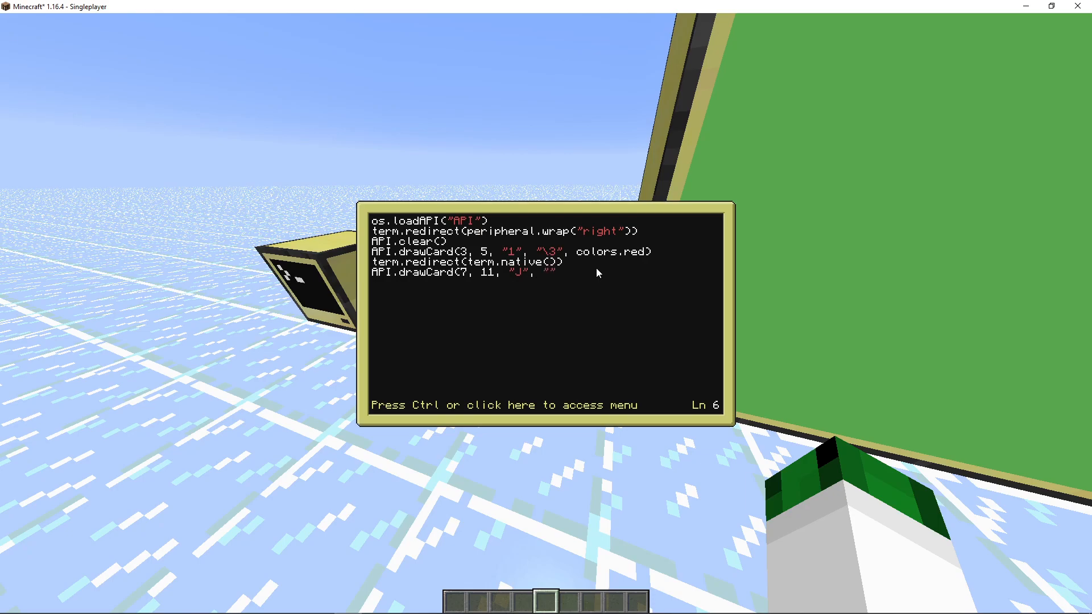
text(\3)
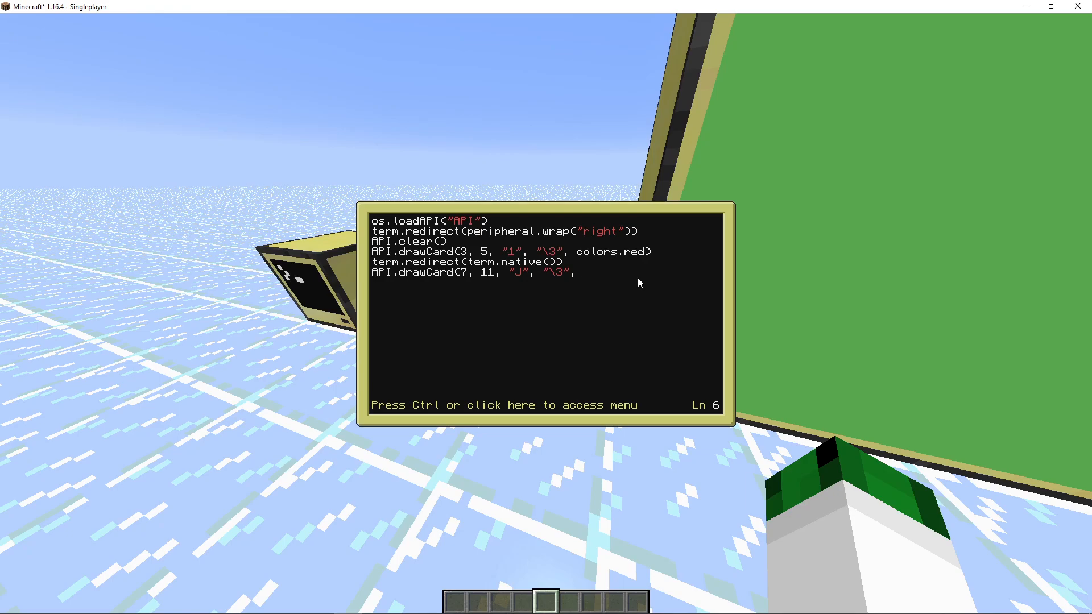
text(colors.black)
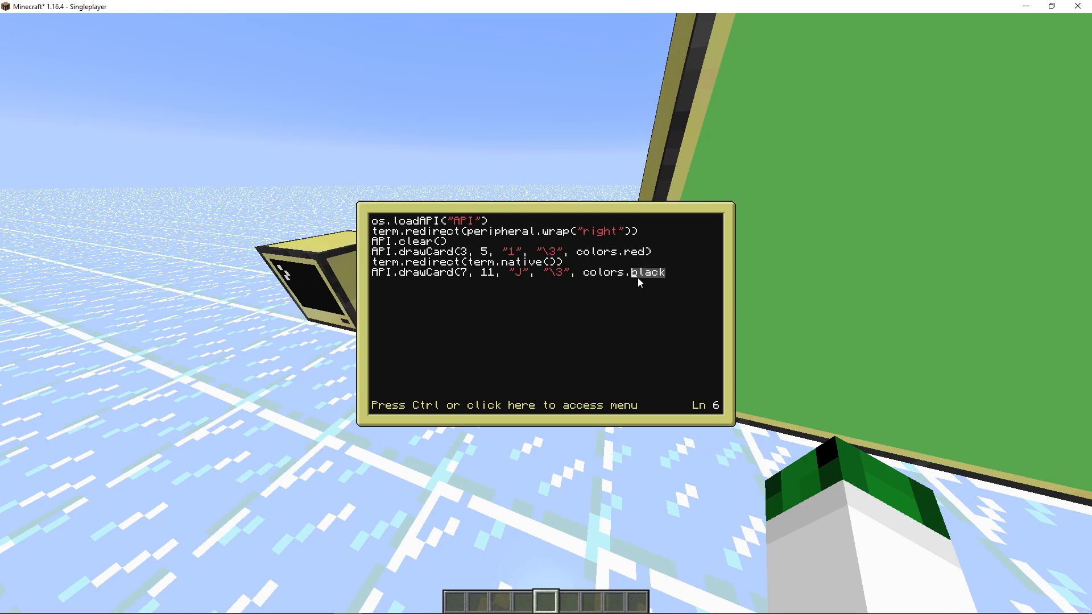
text(red))
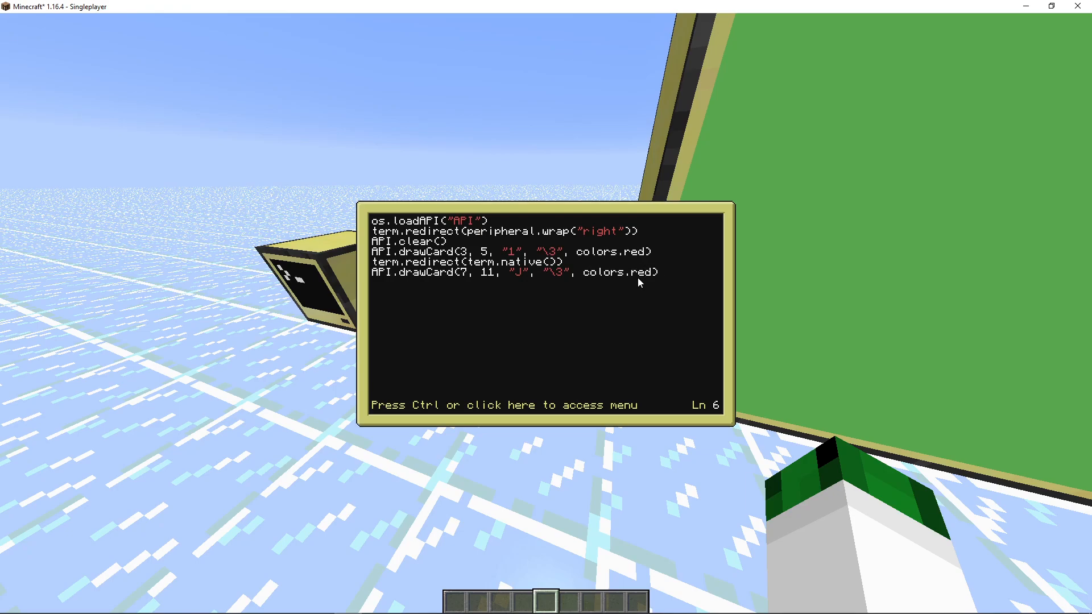
- Run the test, drawing the J card on the computer's own screen, then reopen the script for editing
key(Escape)
text(test)
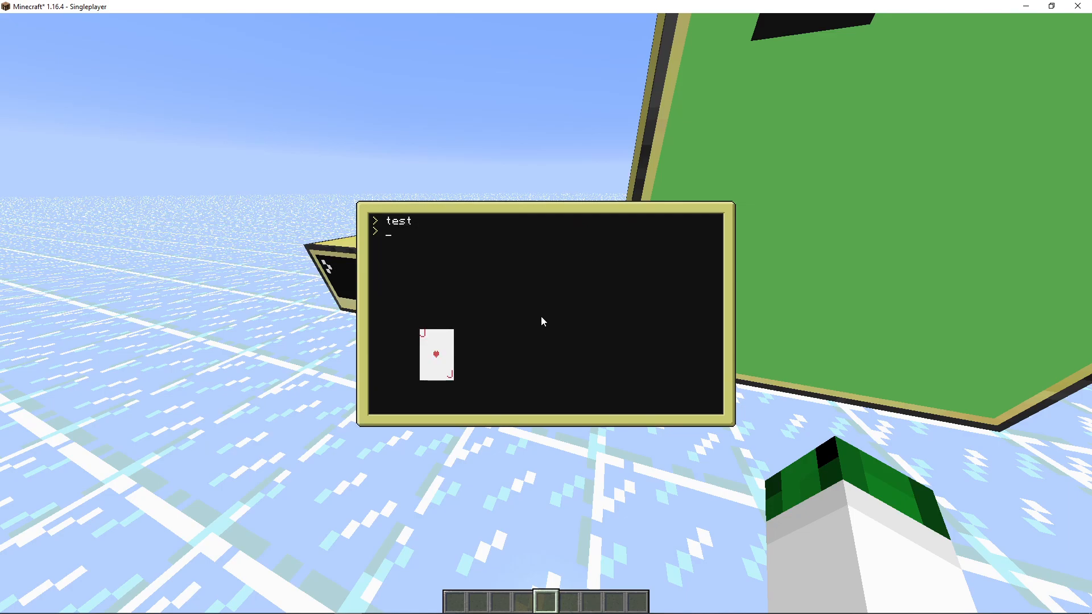
text(edit startup)
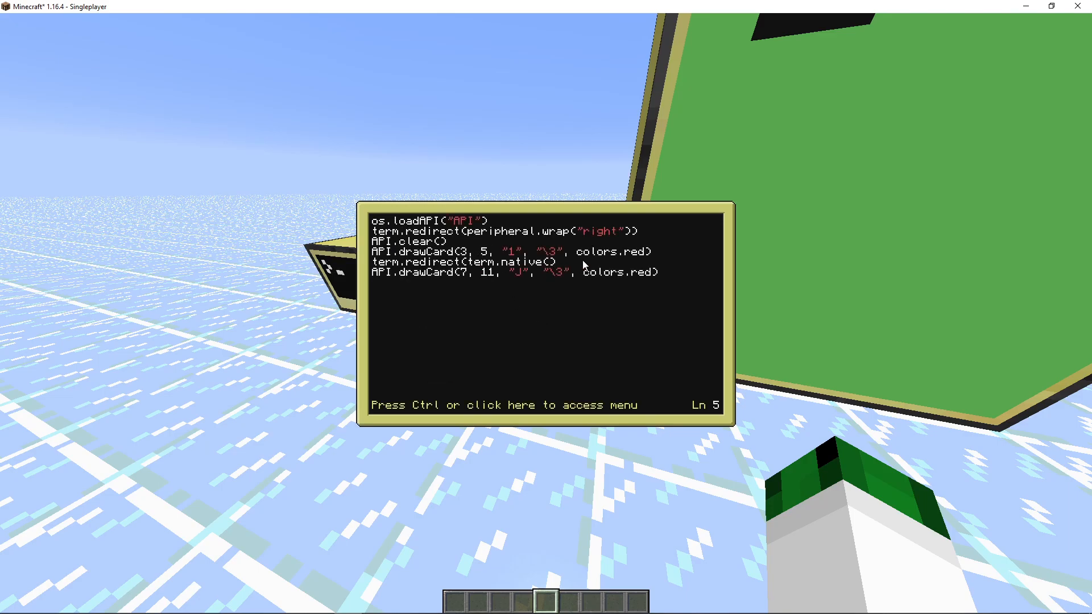
- Move term.redirect(term.native()) below the second drawCard line so the screen switch happens last
key(Delete)
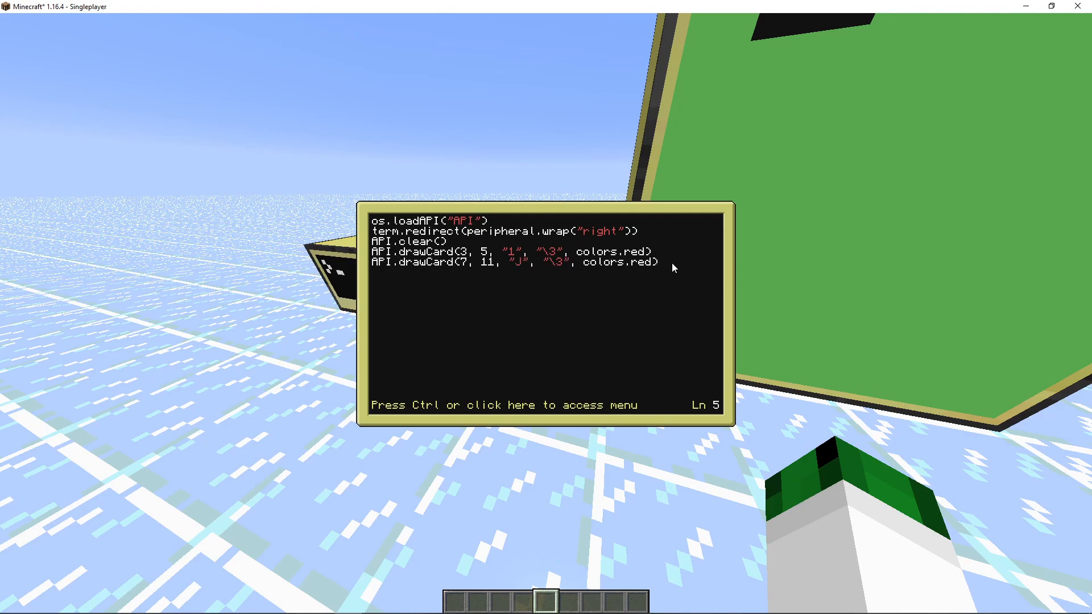
text(term.blit()
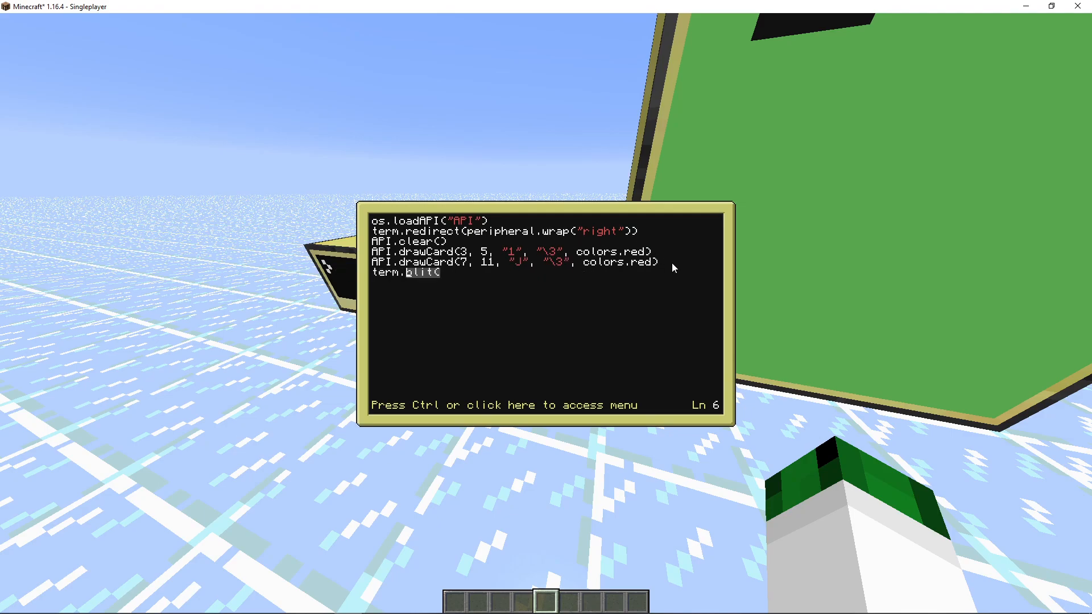
text(edirect(tr)
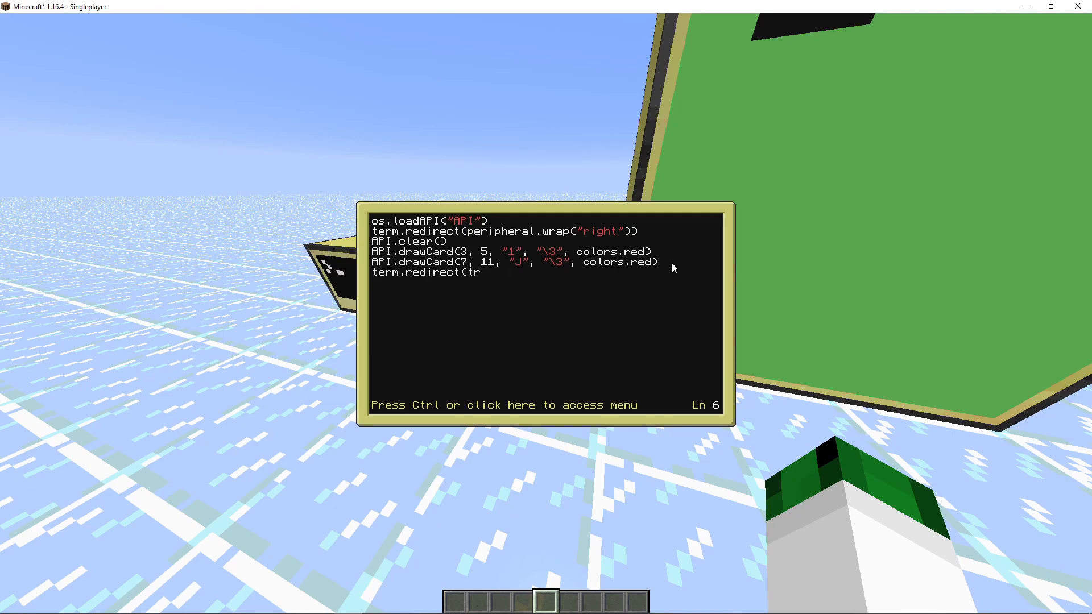
text(term.blit)
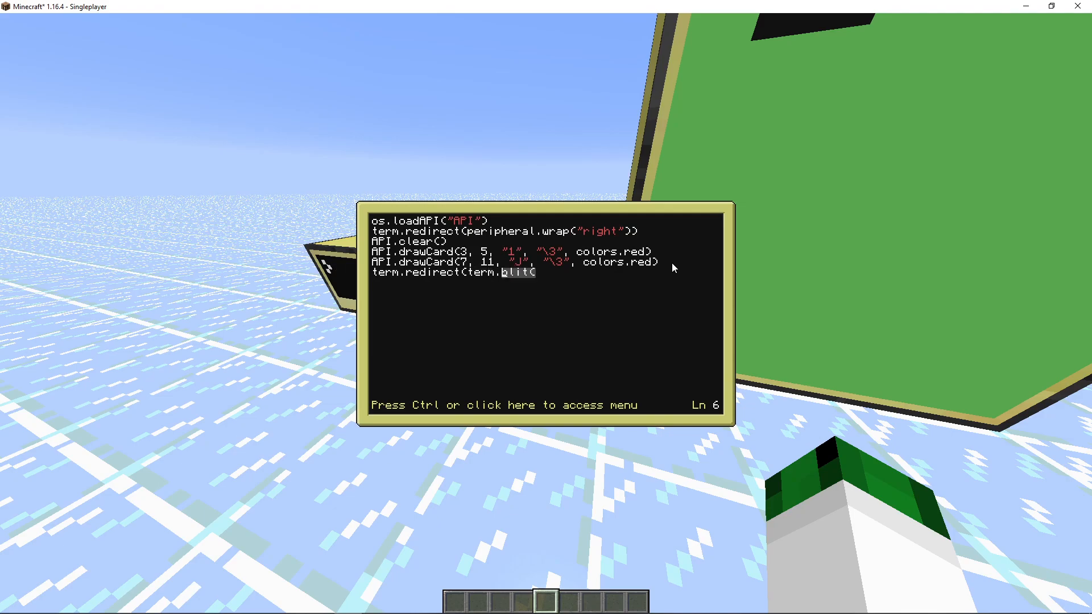
text(native()
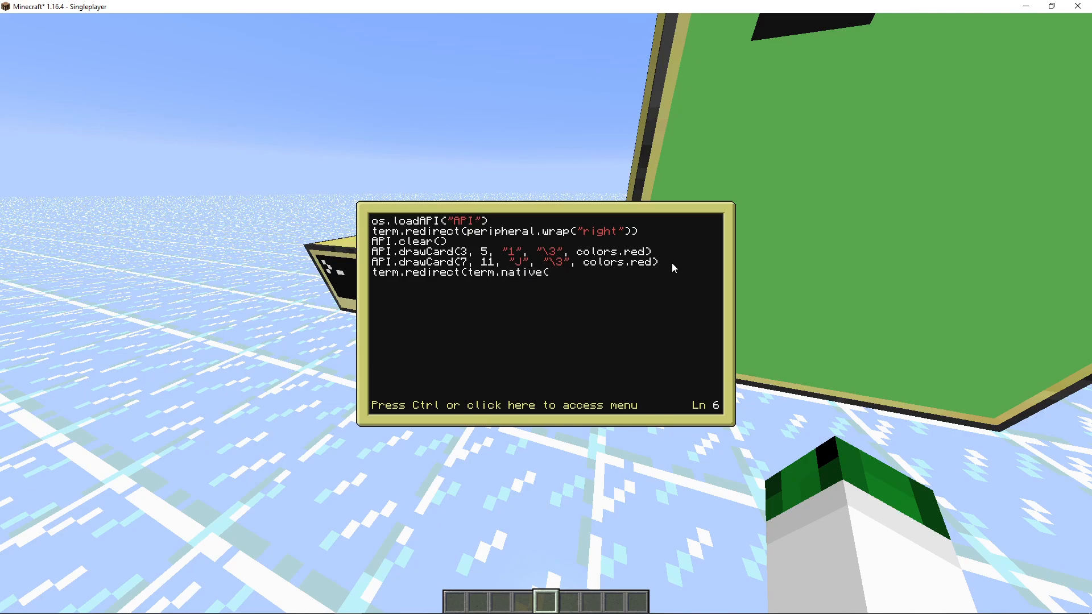
- Save the reordered script so the monitor shows both the 1 and J cards when run
key(ctrl)
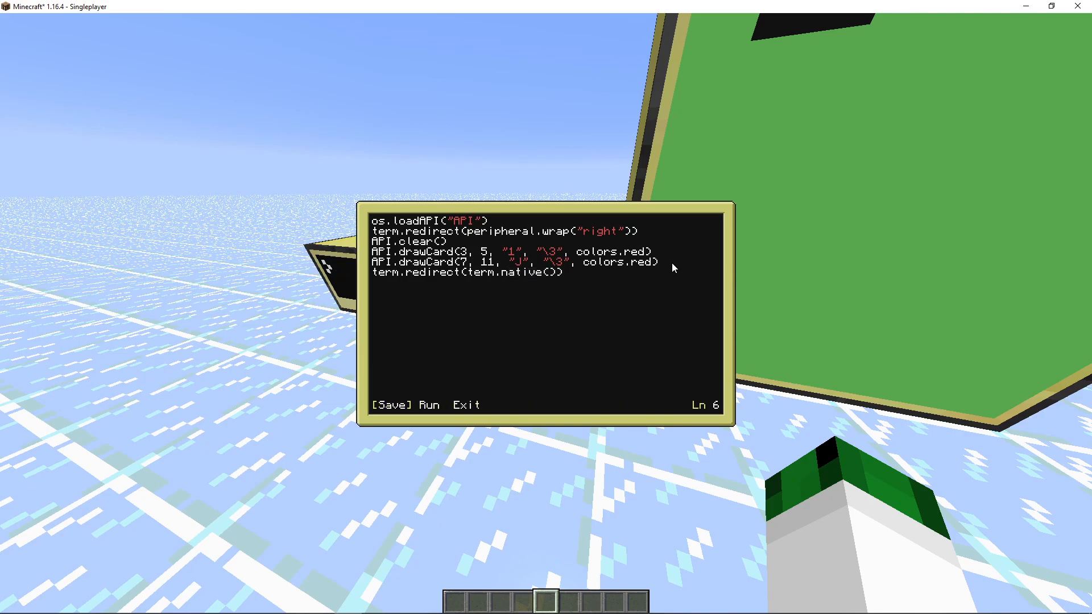
click(429, 404)
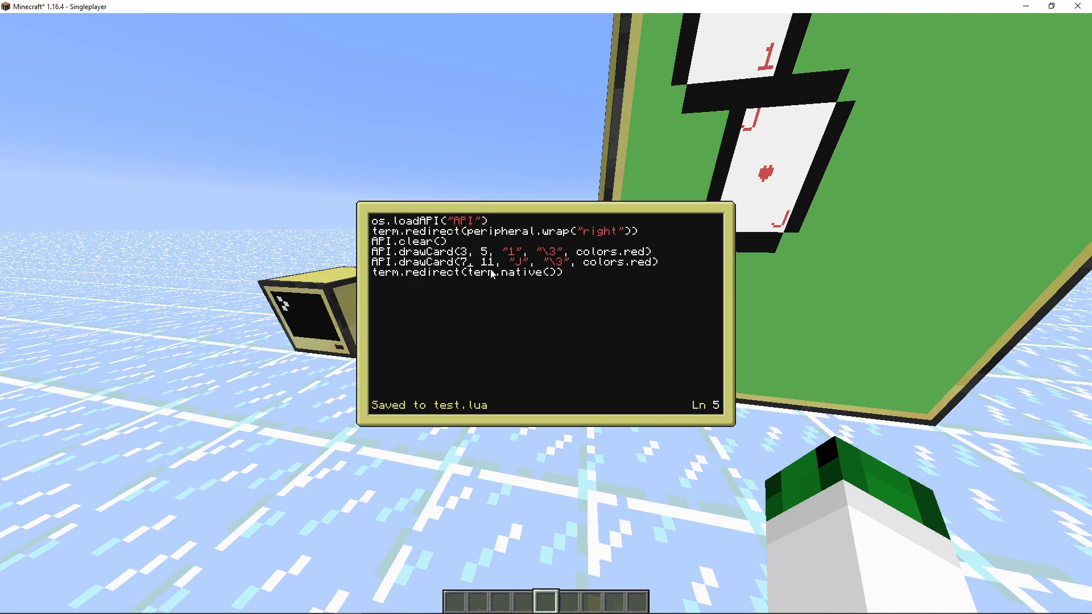
- Rewrite the second drawCard call as 7+1, 11+1, "3", "\5", colors. awaiting the colour name
text(+1)
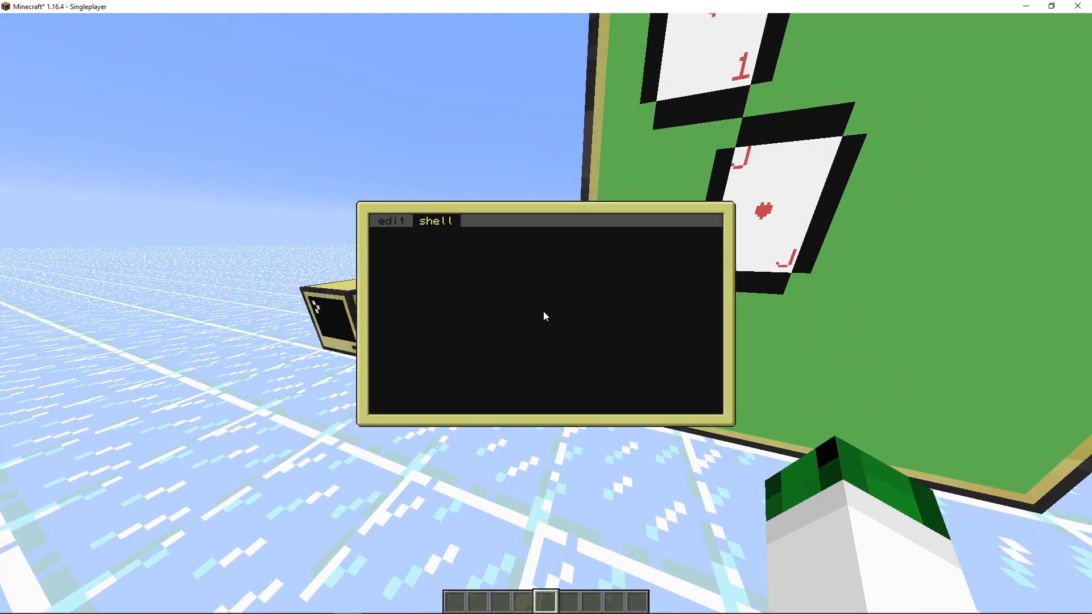
mouse_move(530, 314)
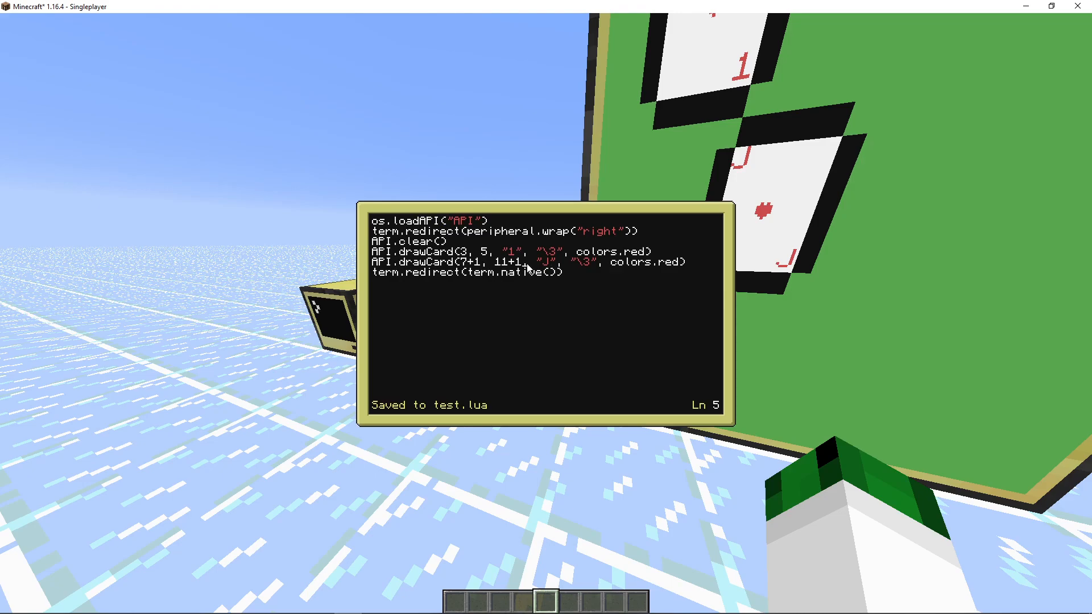
mouse_move(554, 263)
text(3)
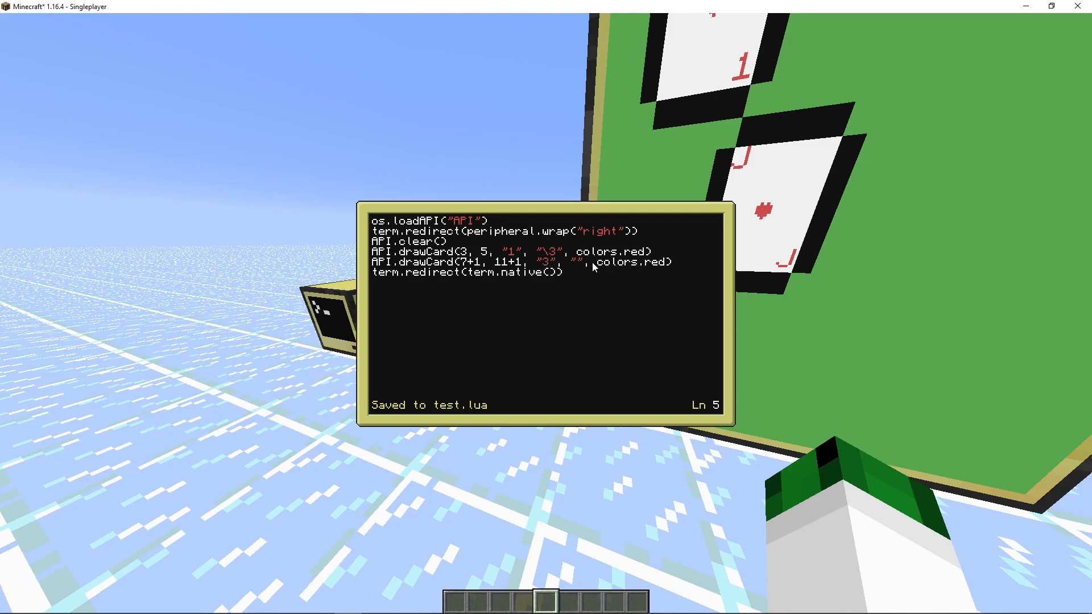
text(\5)
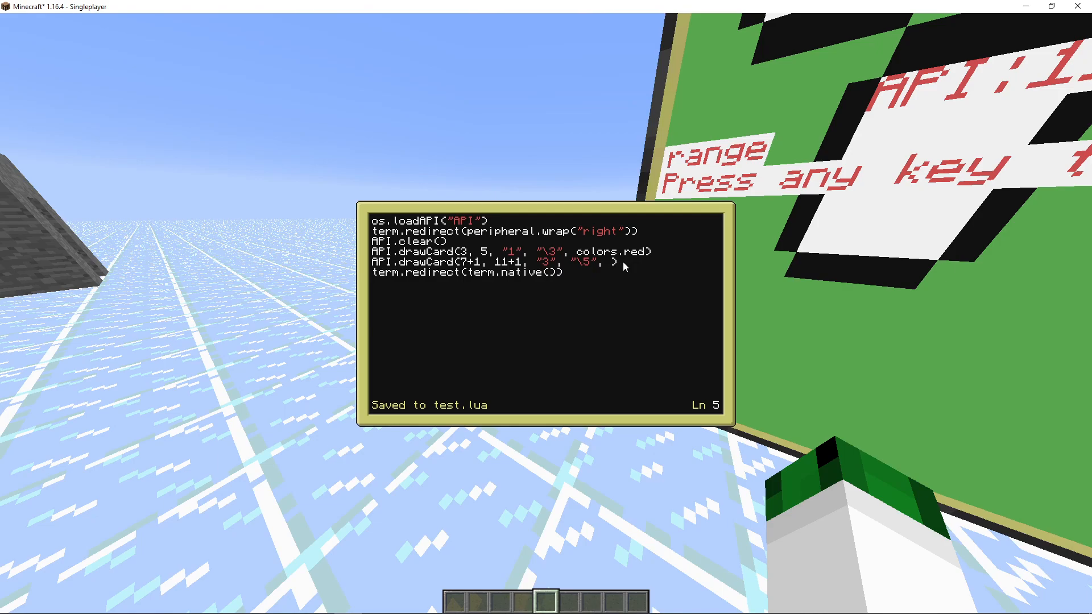
text(colors.)
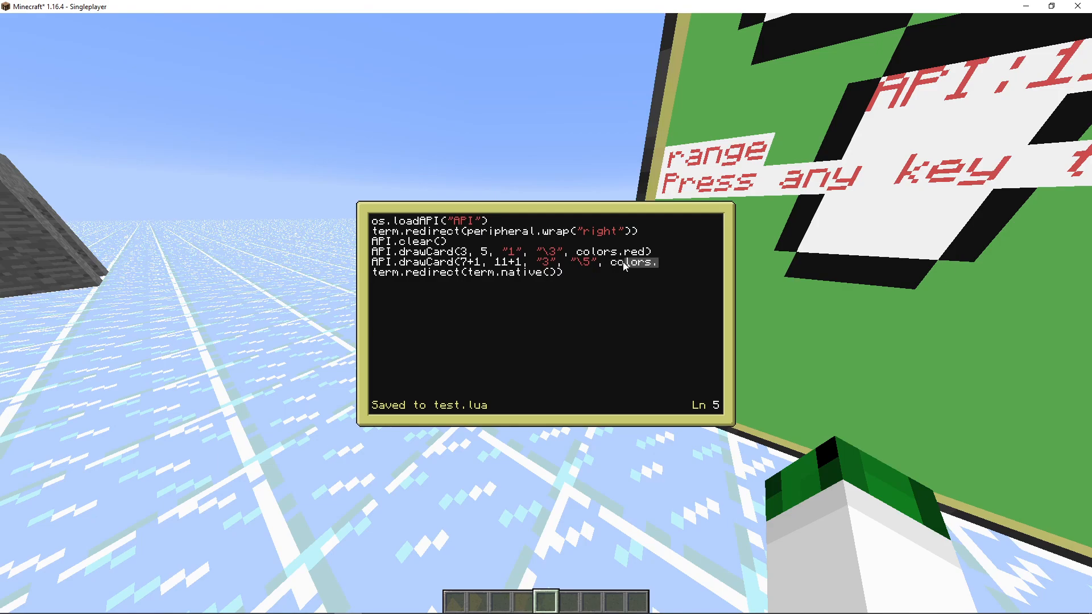